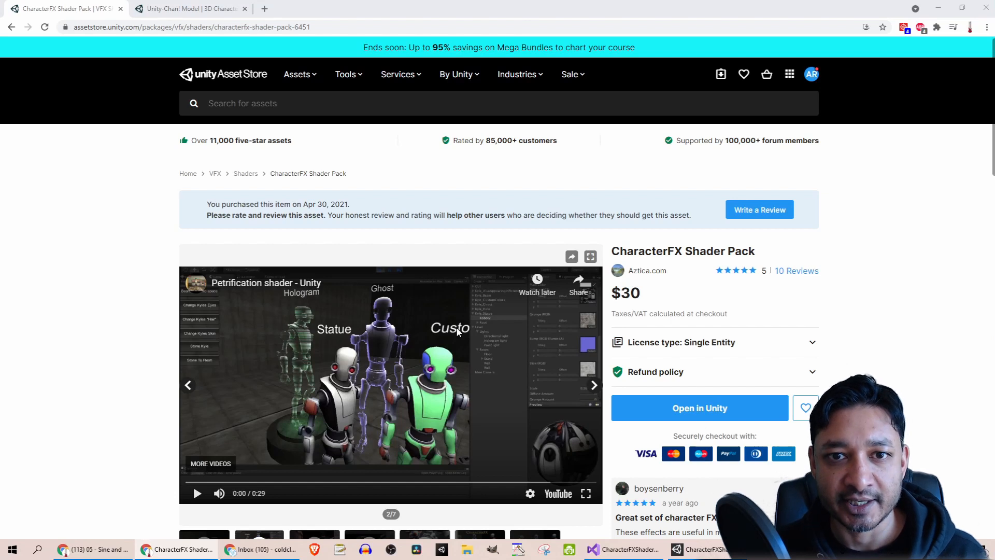
mouse_move(461, 331)
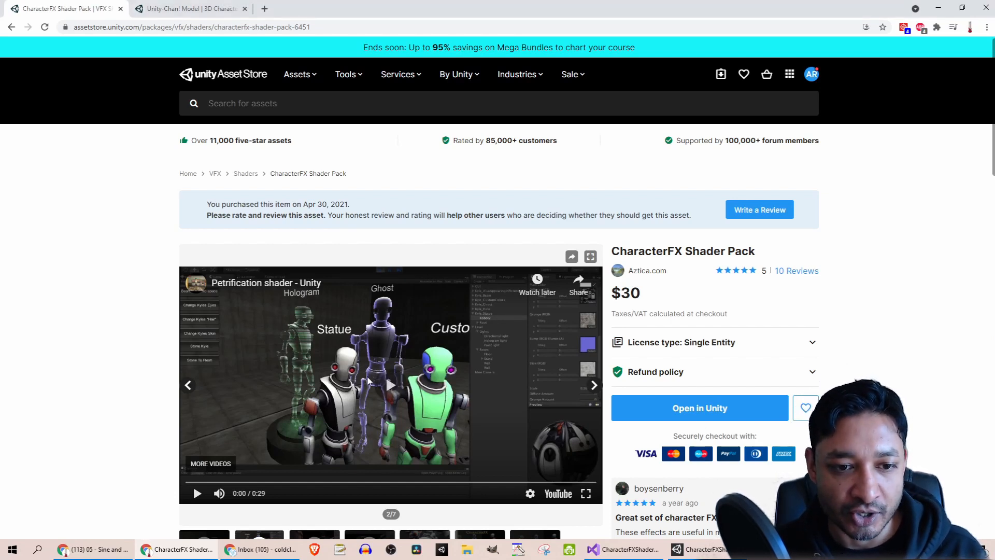
- Start the Petrification shader YouTube preview on the CharacterFX Shader Pack store page
click(197, 493)
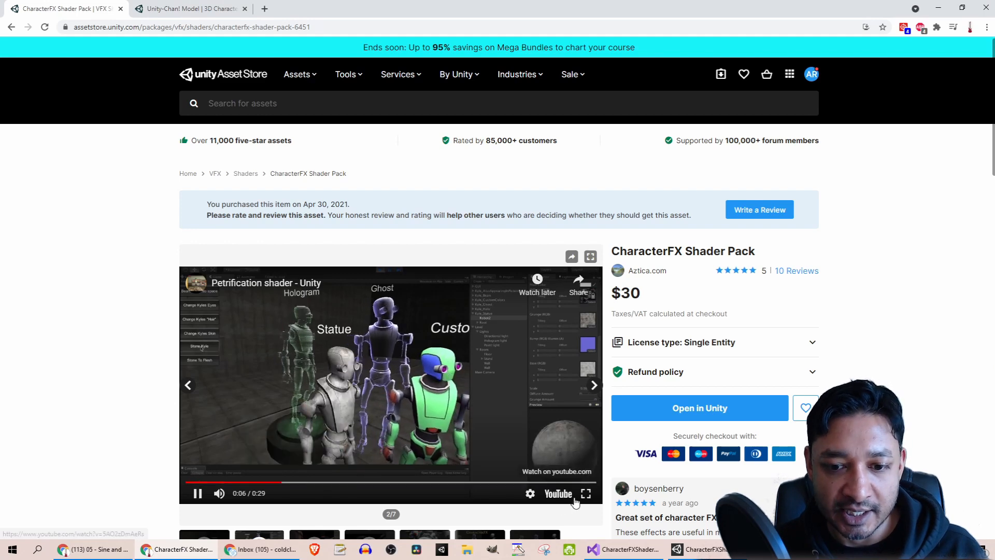
click(585, 494)
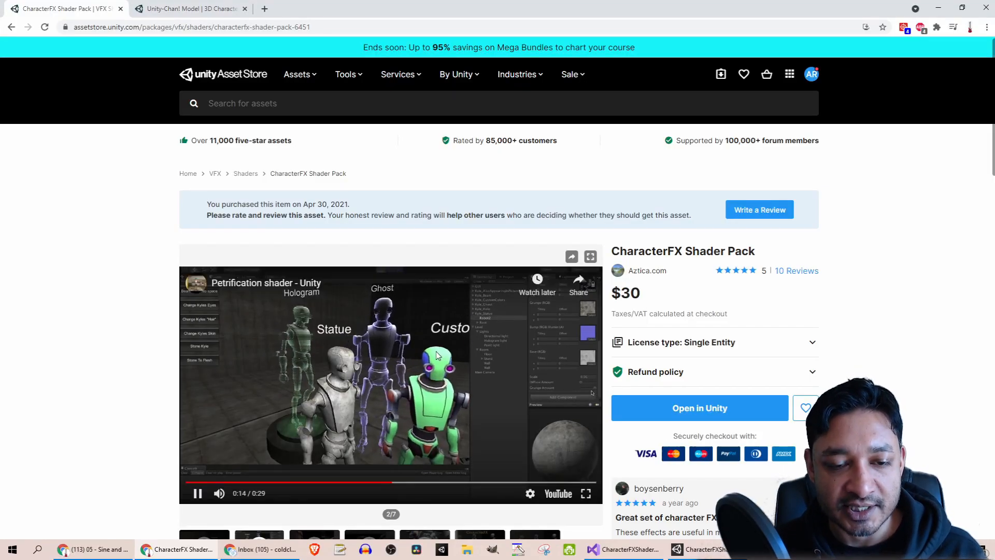
click(191, 8)
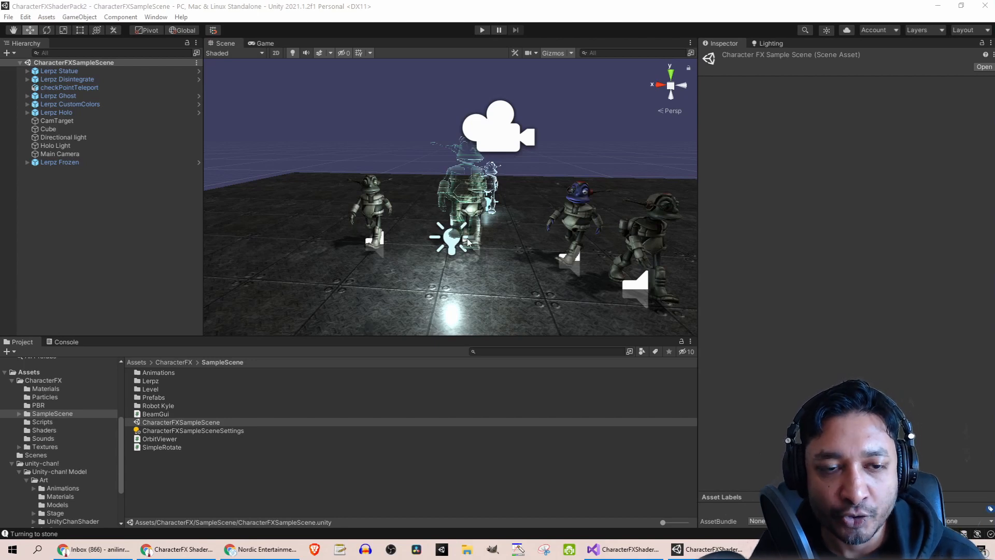
mouse_move(76, 336)
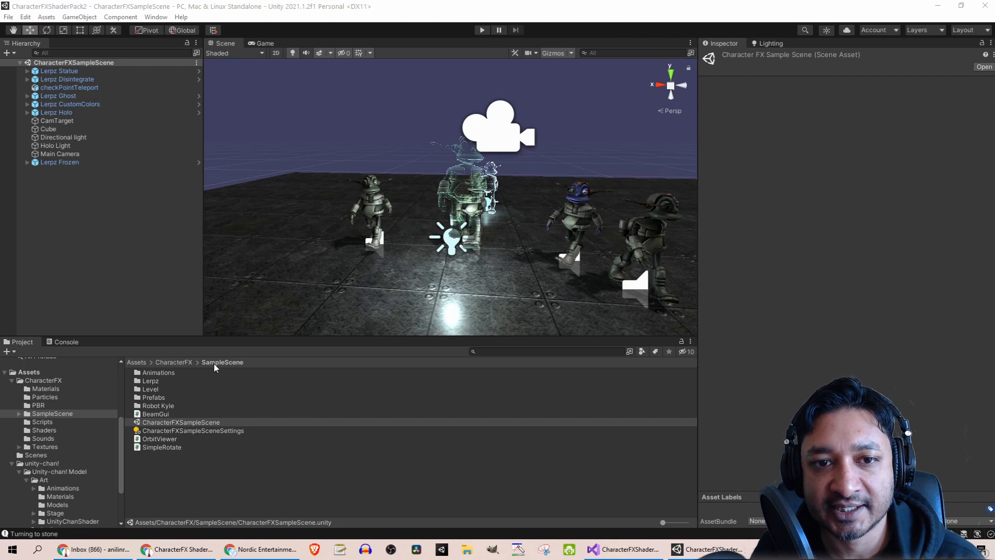
- Run CharacterFXSampleScene in Play mode
click(180, 421)
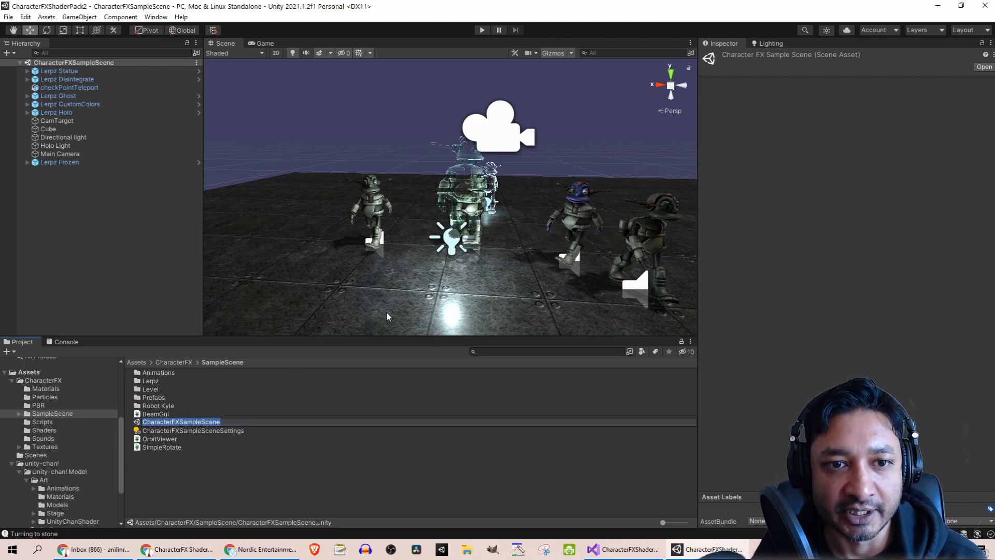
click(481, 30)
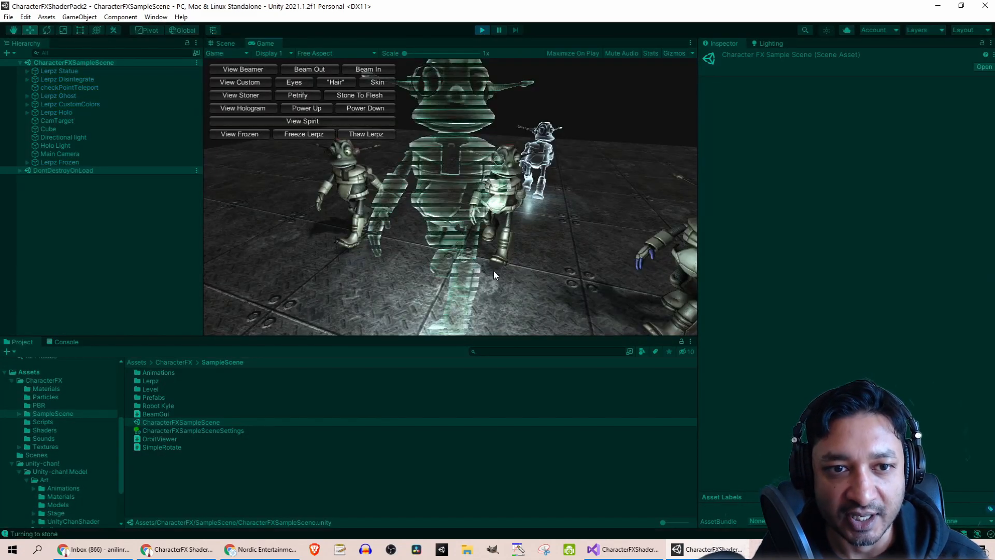
- Use View Stoner, Petrify and Stone To Flesh to preview the robot's statue effect
click(243, 70)
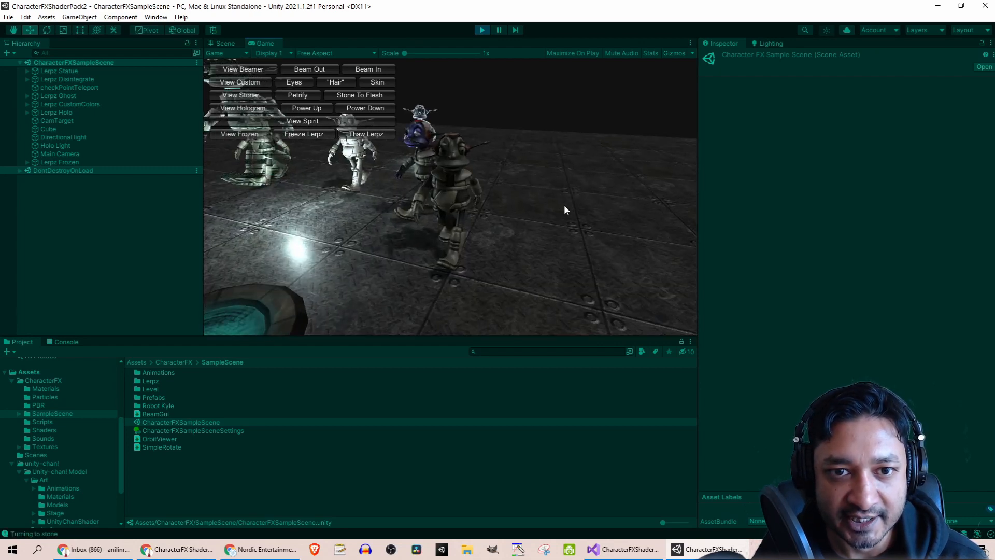
click(309, 69)
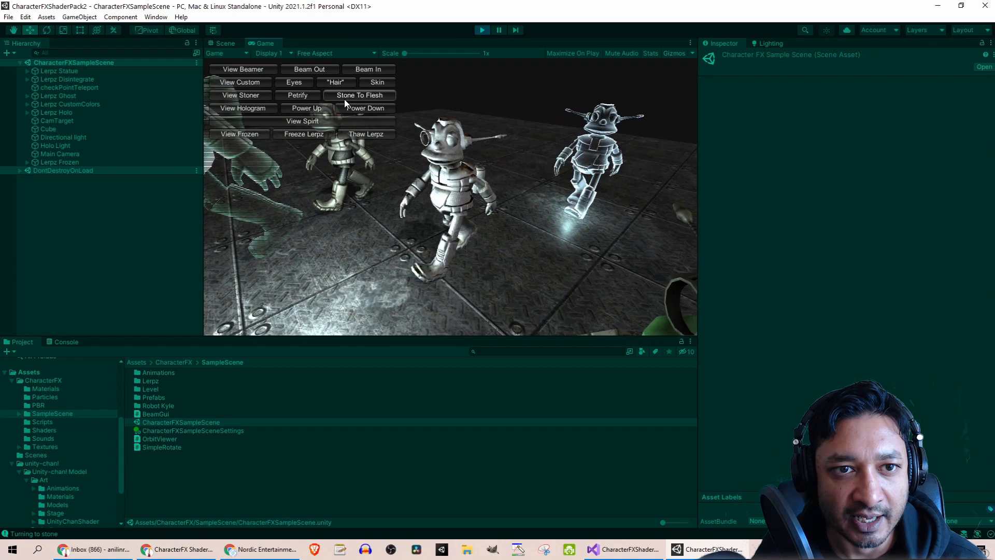
click(360, 95)
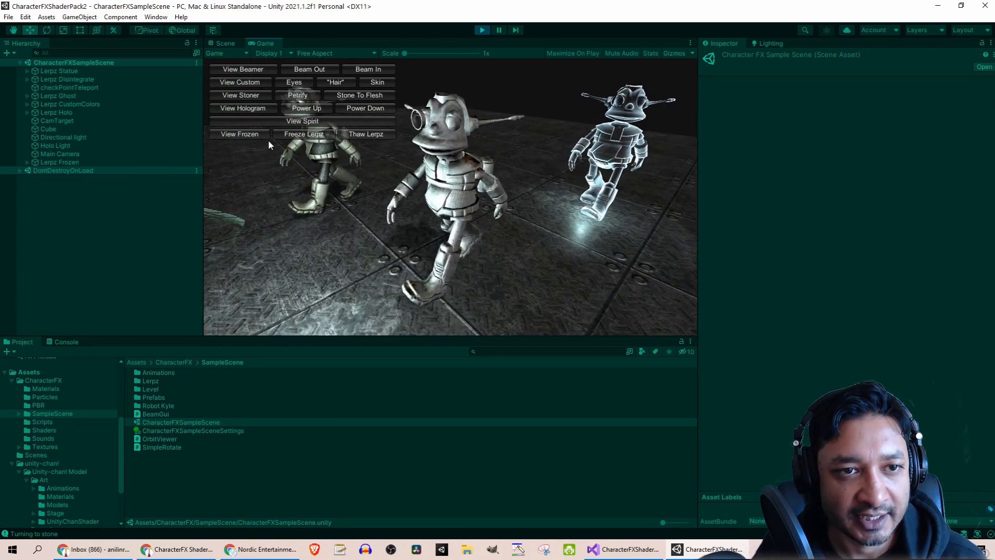
- View the hologram robot and fade it out with Power Up/Power Down
click(306, 108)
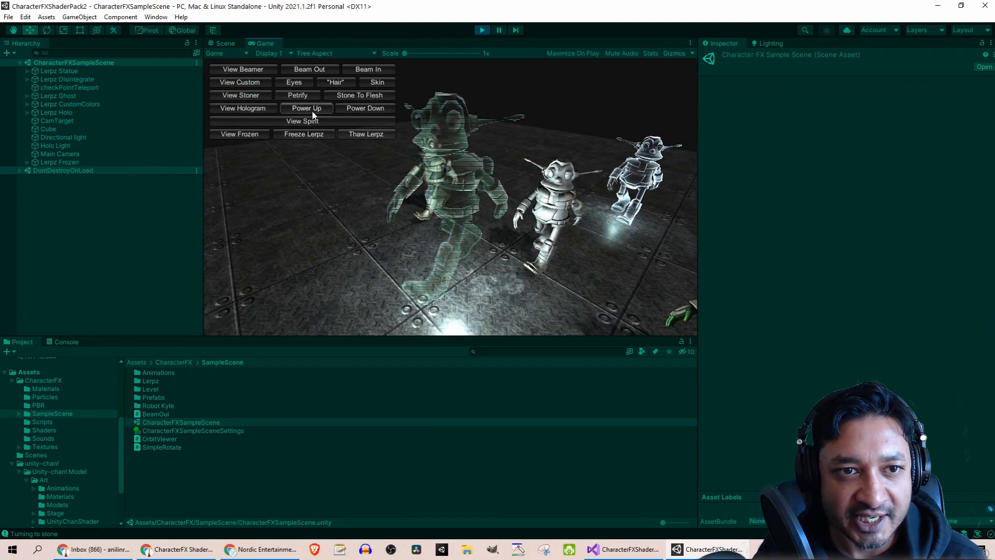
click(307, 108)
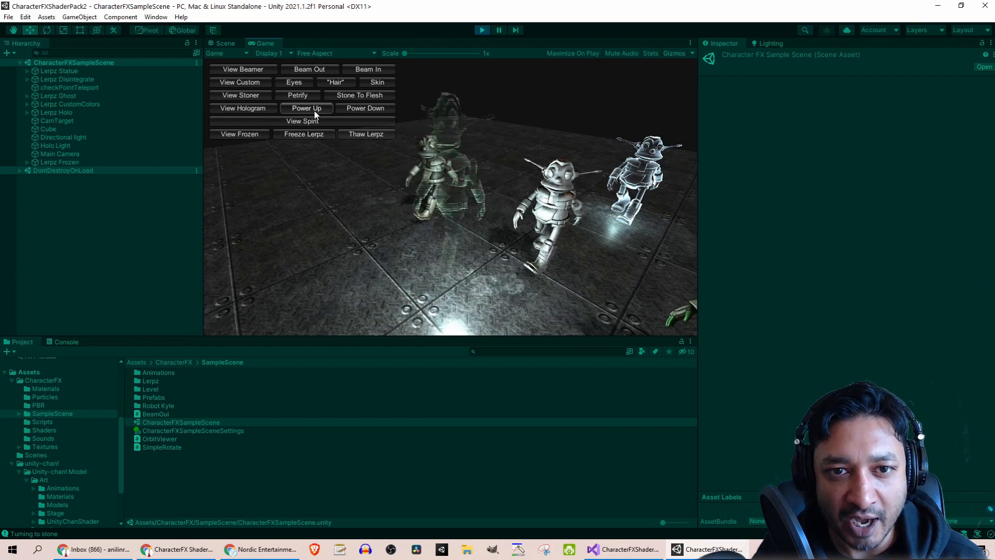
click(365, 108)
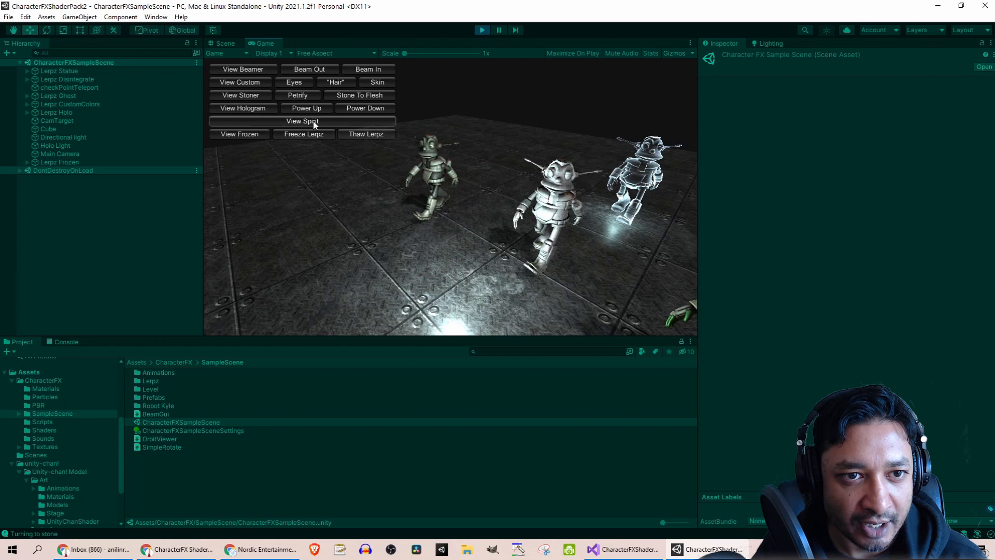
- View the spirit and frozen robots, then thaw Lerpz back to normal
click(303, 120)
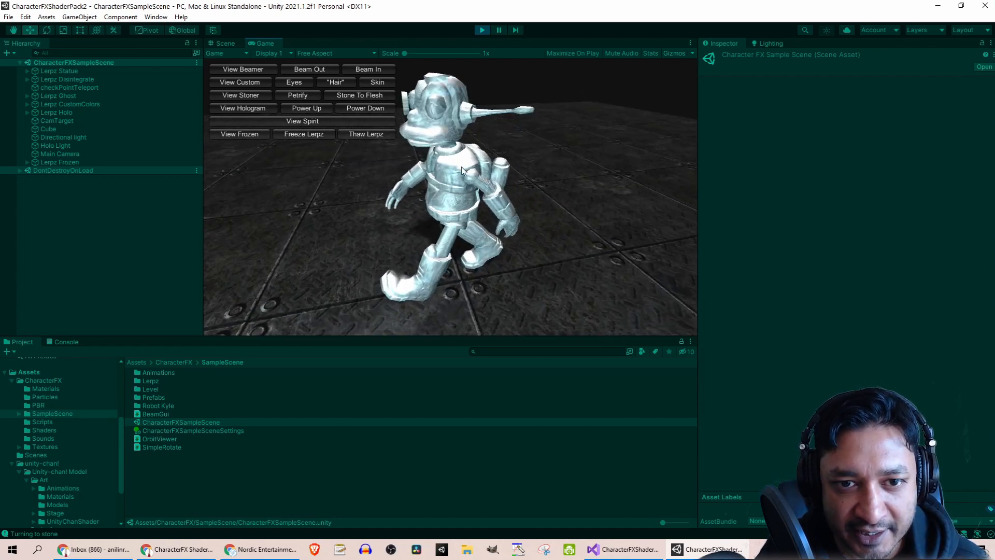
click(366, 134)
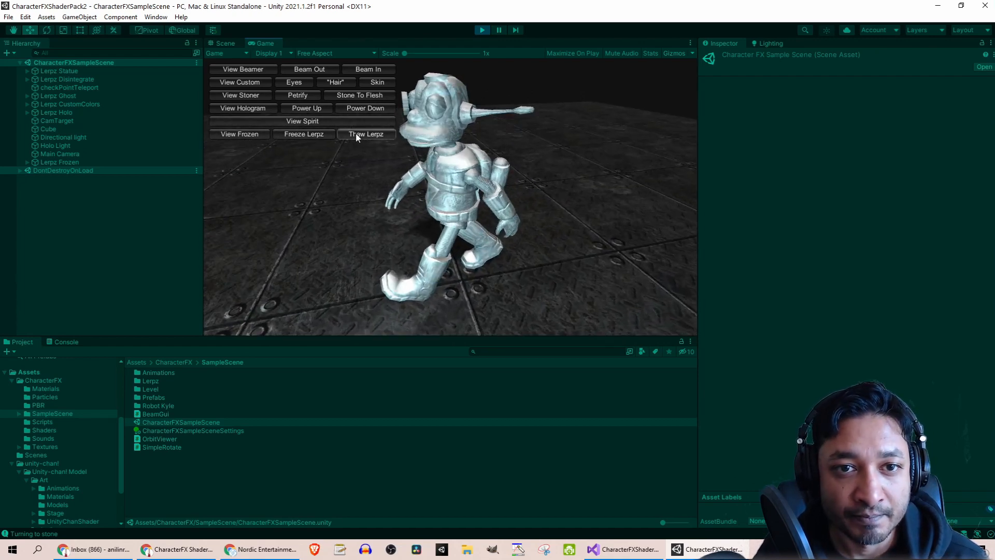
click(366, 133)
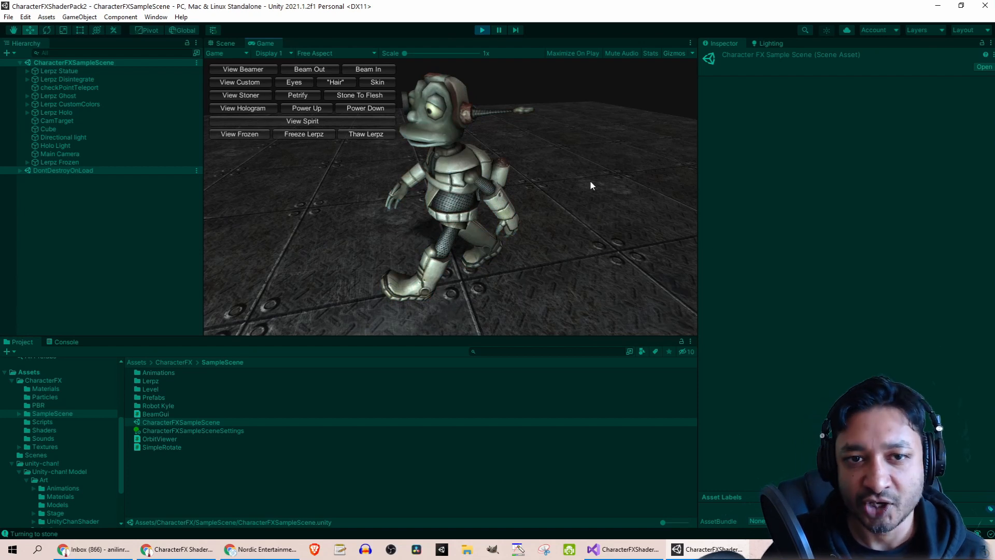
mouse_move(587, 197)
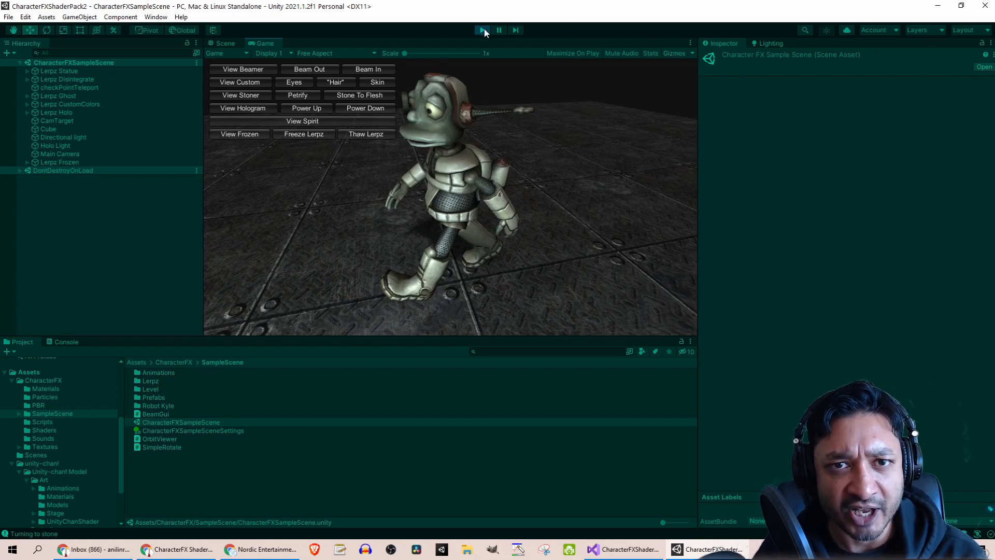
- Stop Play mode and bring up the shader pack Readme in Visual Studio
click(223, 43)
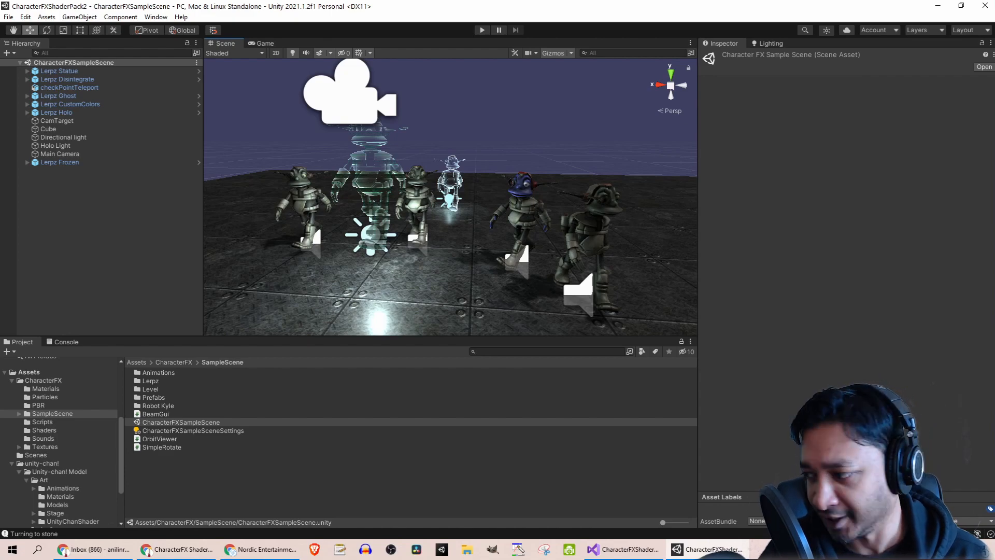
click(622, 550)
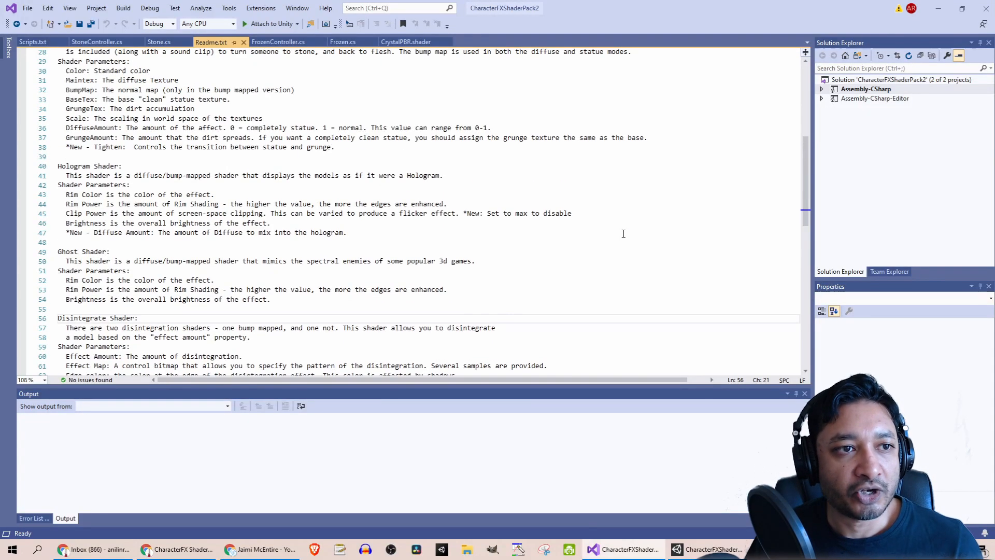
- Scroll through Readme.txt's statue, hologram, ghost, disintegrate and character shader notes
scroll(up, 3)
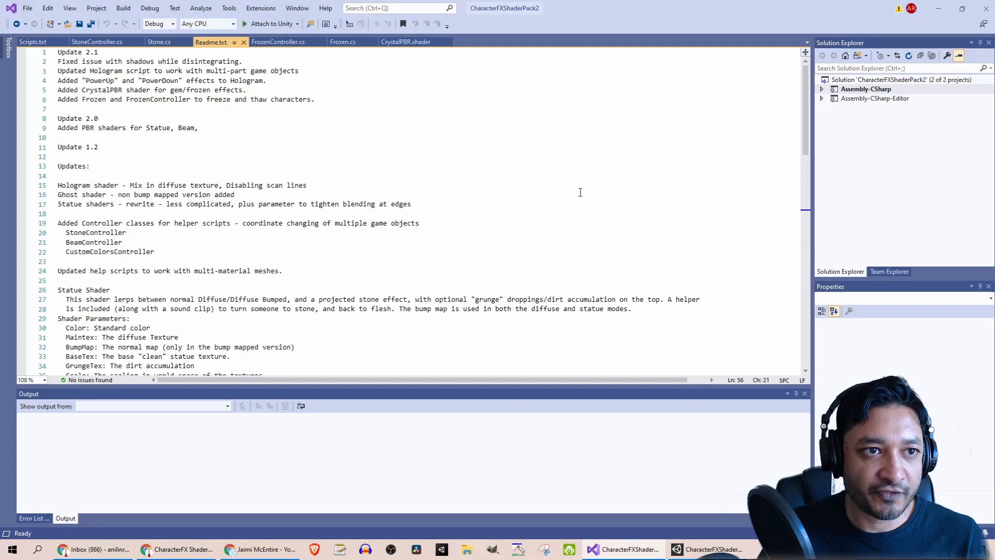
mouse_move(531, 147)
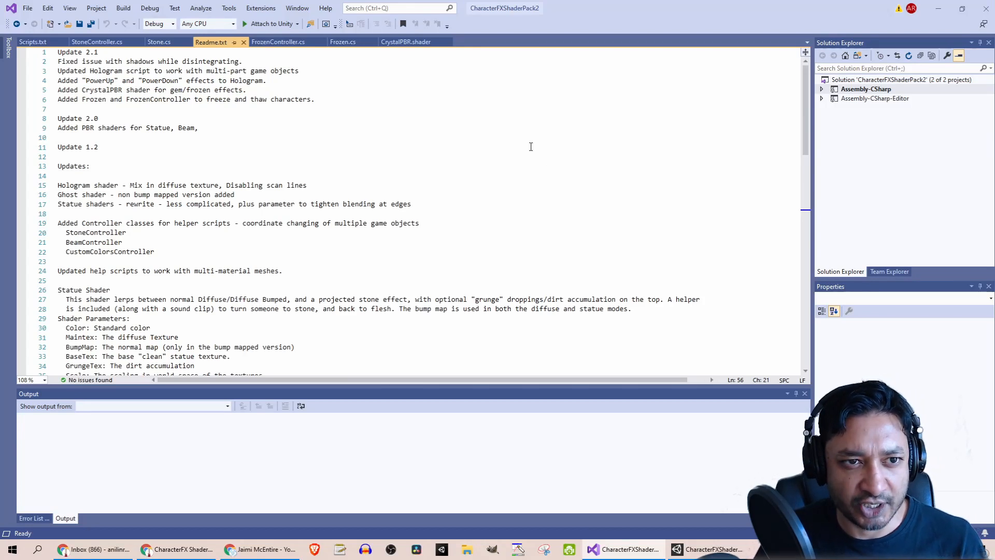
scroll(down, 3)
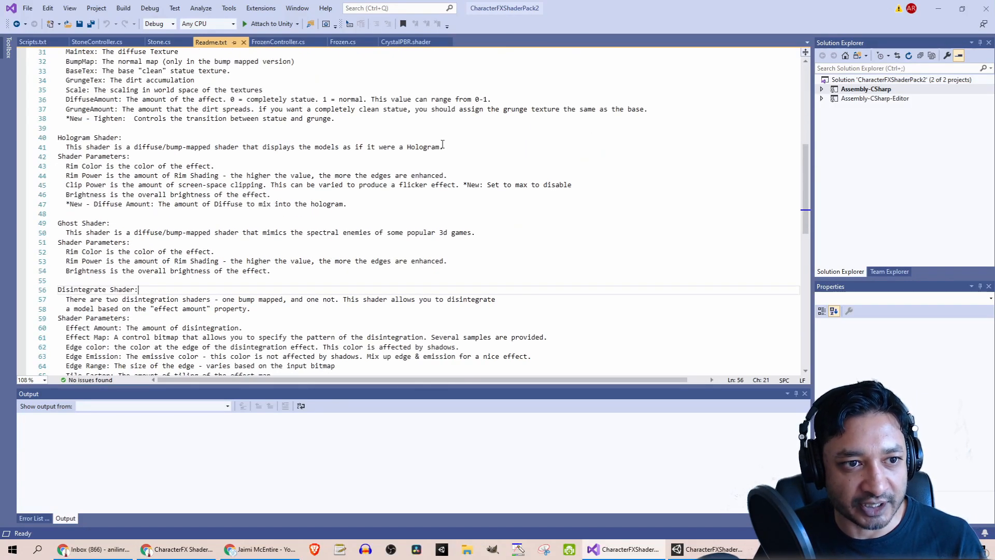
scroll(down, 3)
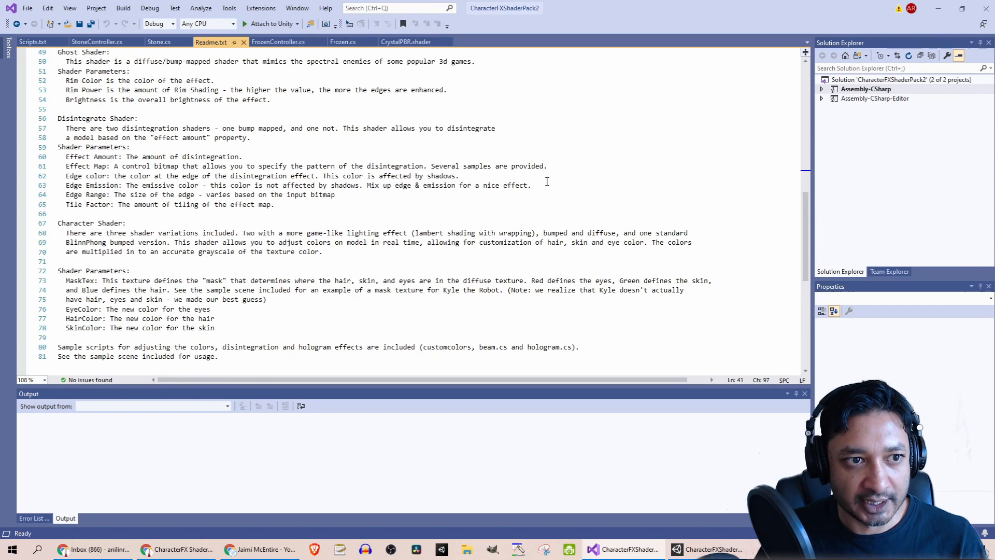
scroll(down, 3)
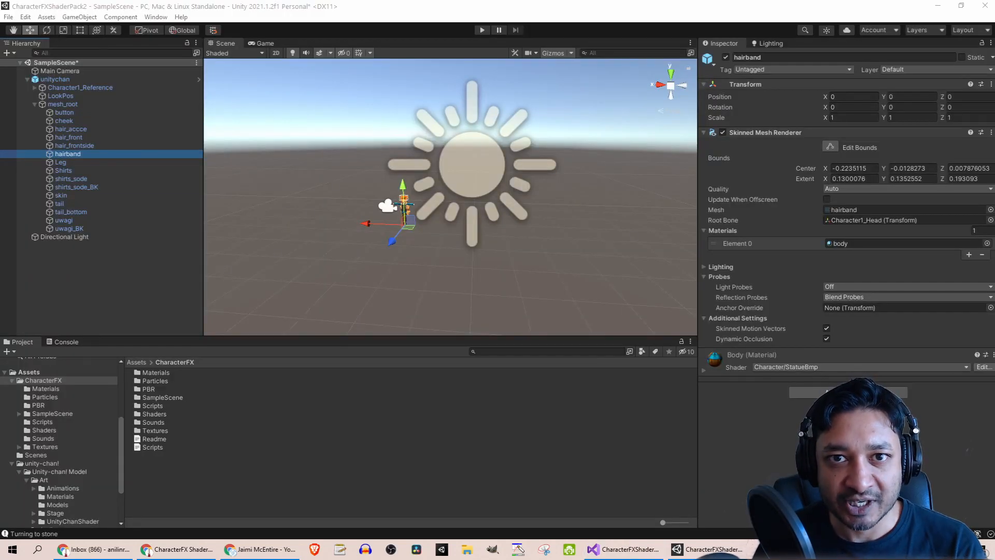
mouse_move(564, 219)
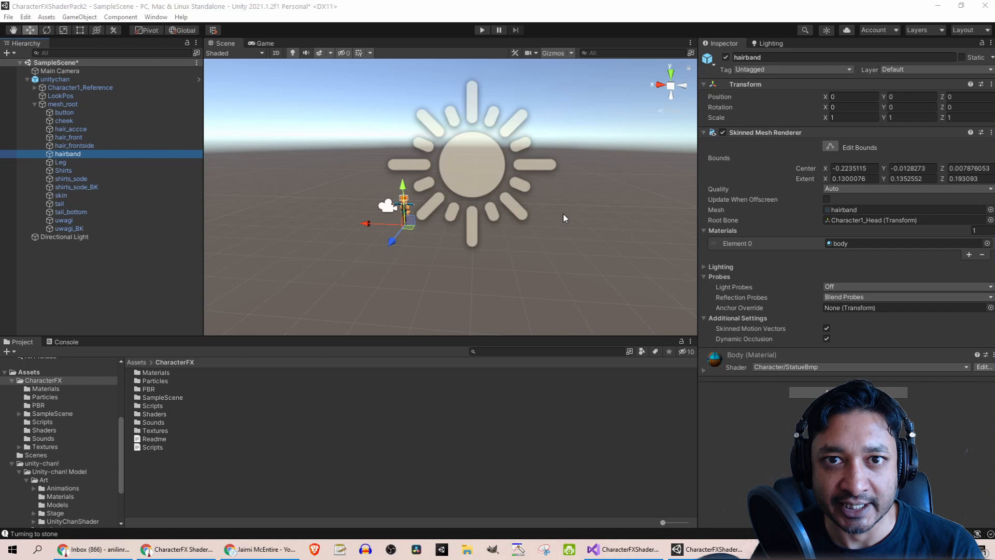
- Switch back to the Unity editor with the Scripts text asset shown in the Inspector
click(622, 550)
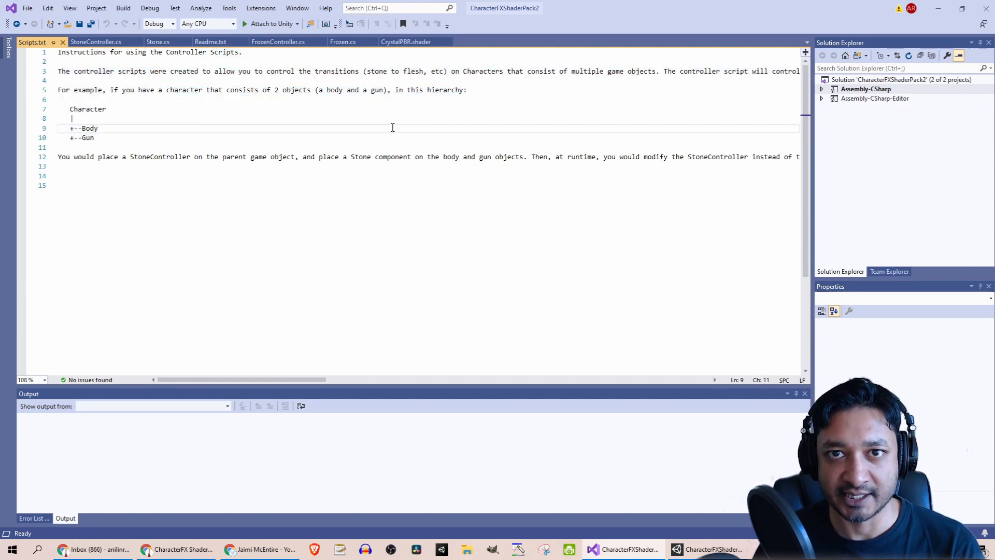
click(711, 549)
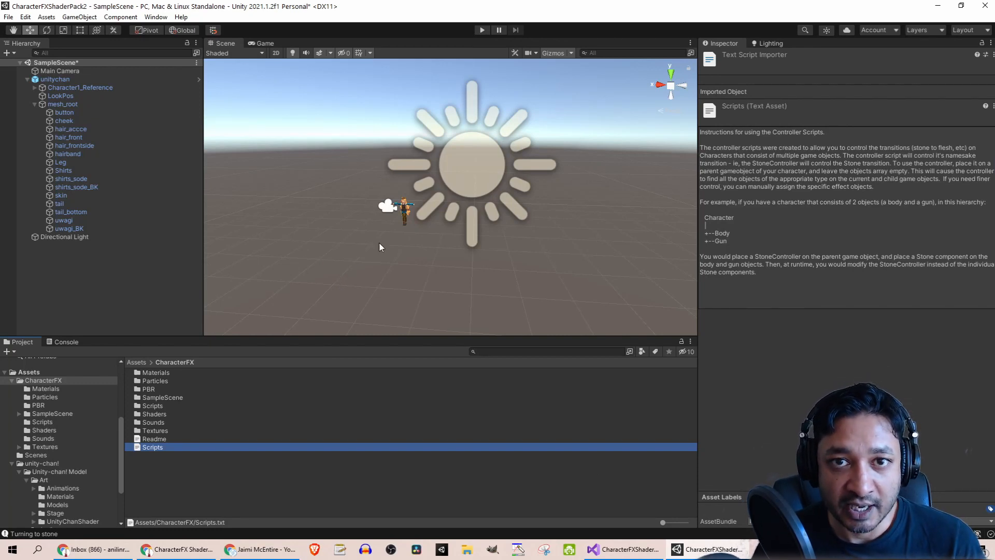
mouse_move(435, 266)
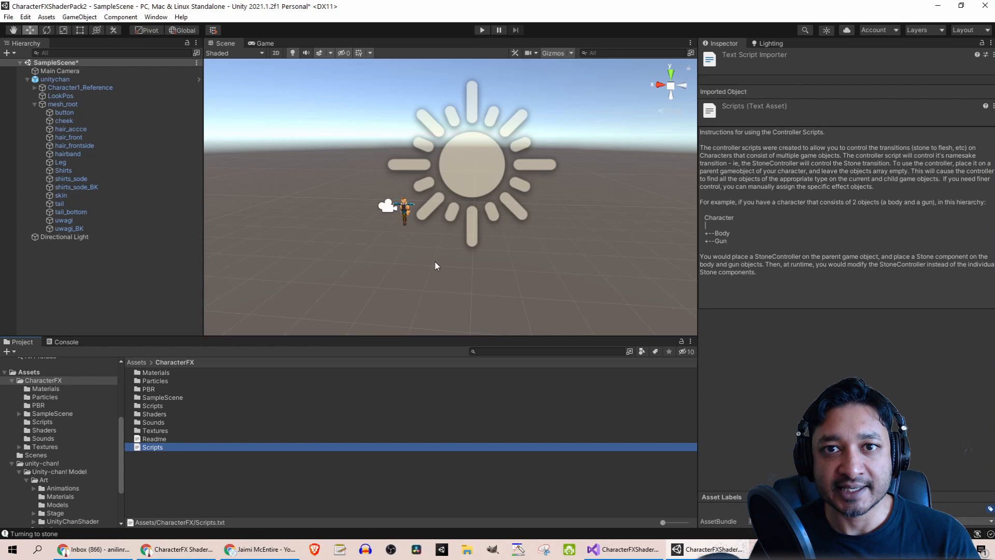
mouse_move(377, 253)
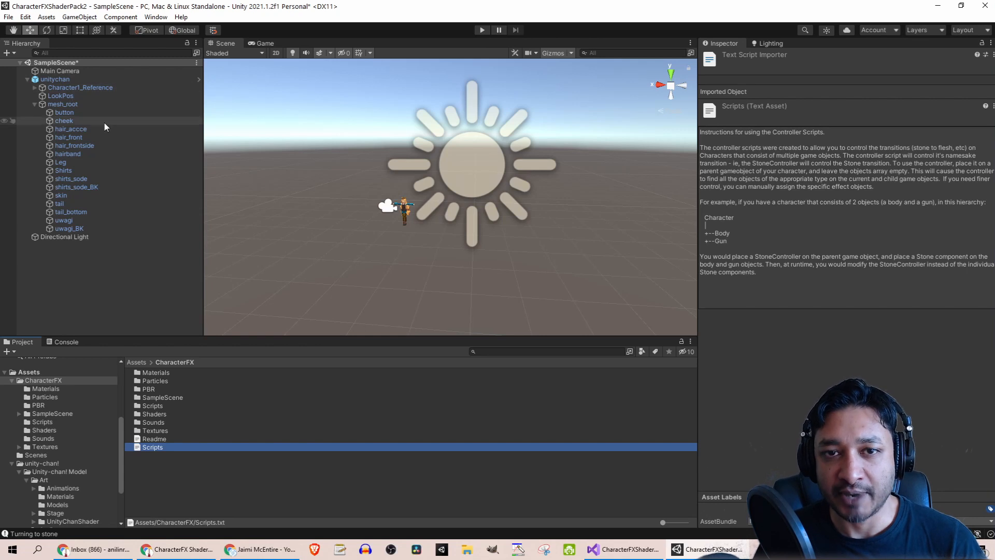
- Inspect the Leg, cheek, skin and hair_accce meshes for their materials and Stone components
click(61, 162)
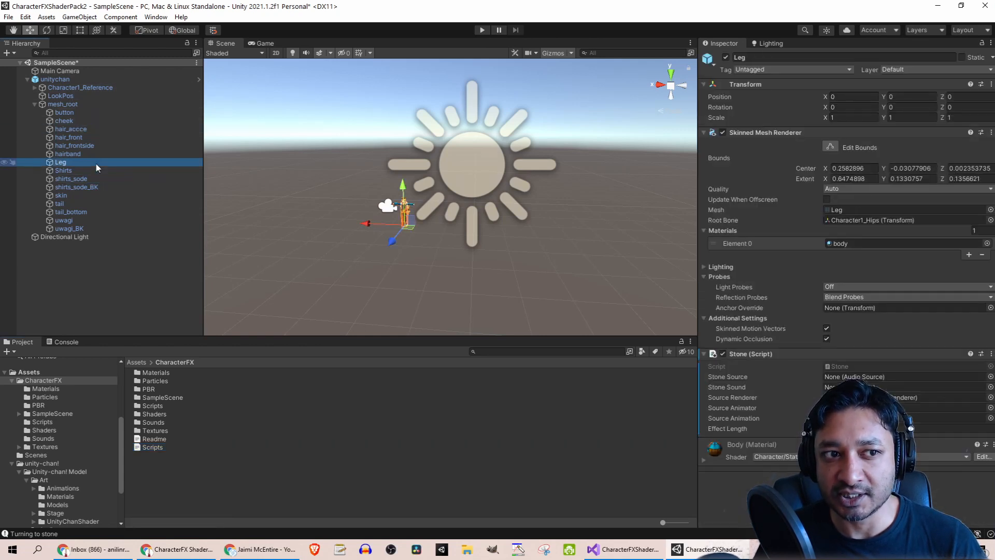
click(63, 120)
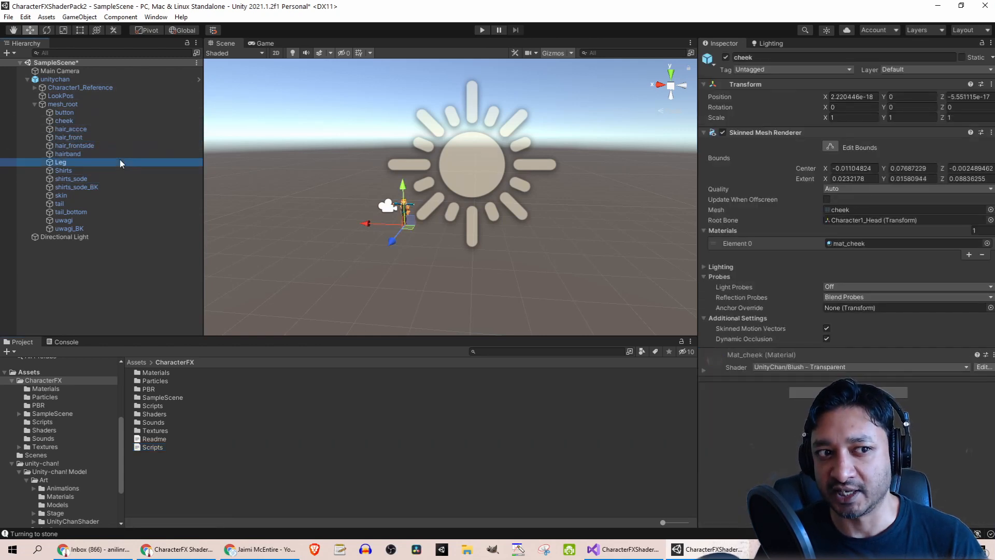
click(61, 196)
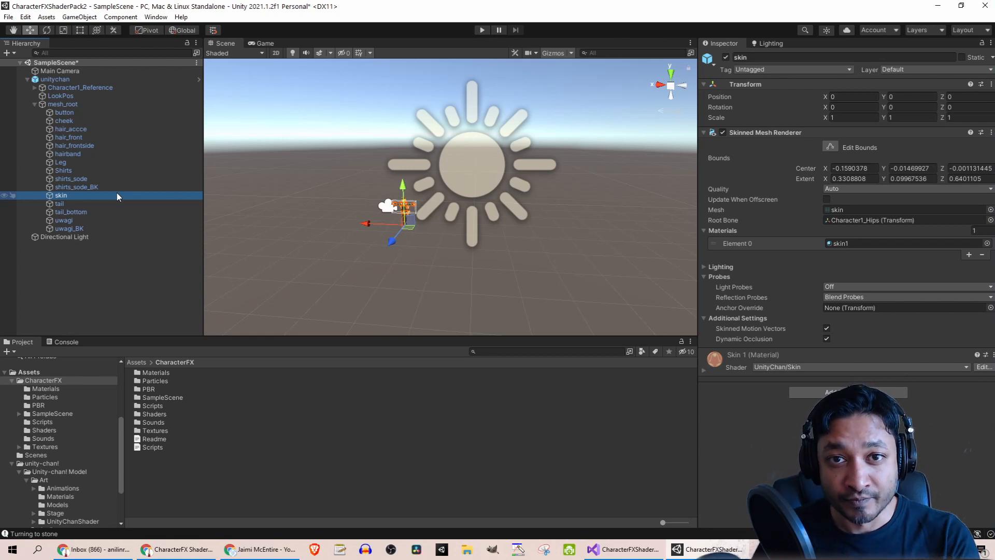
mouse_move(287, 208)
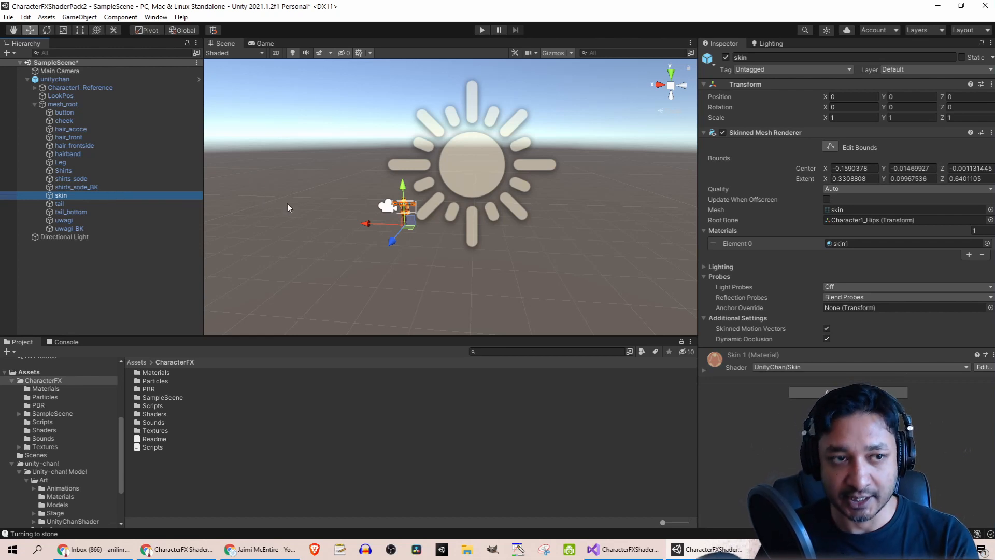
click(71, 129)
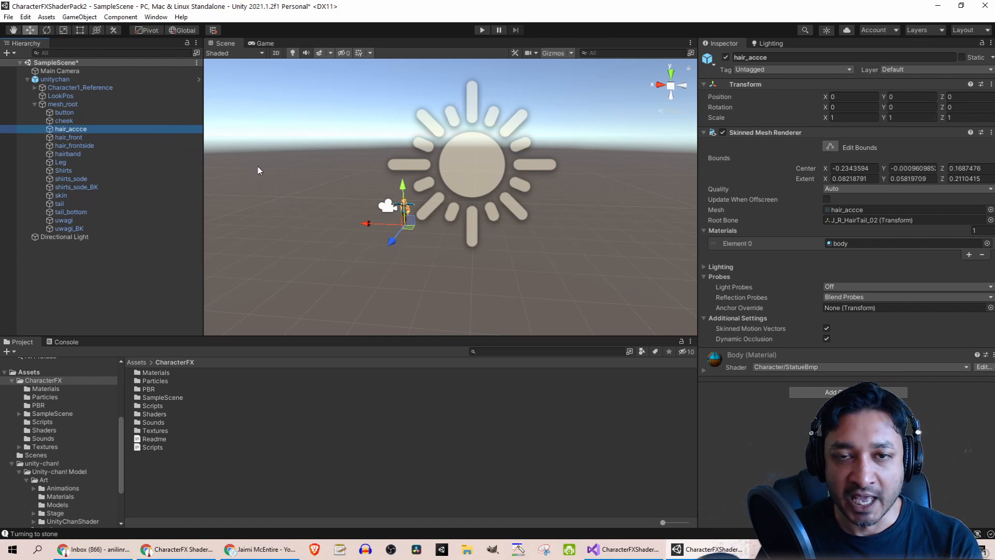
mouse_move(442, 165)
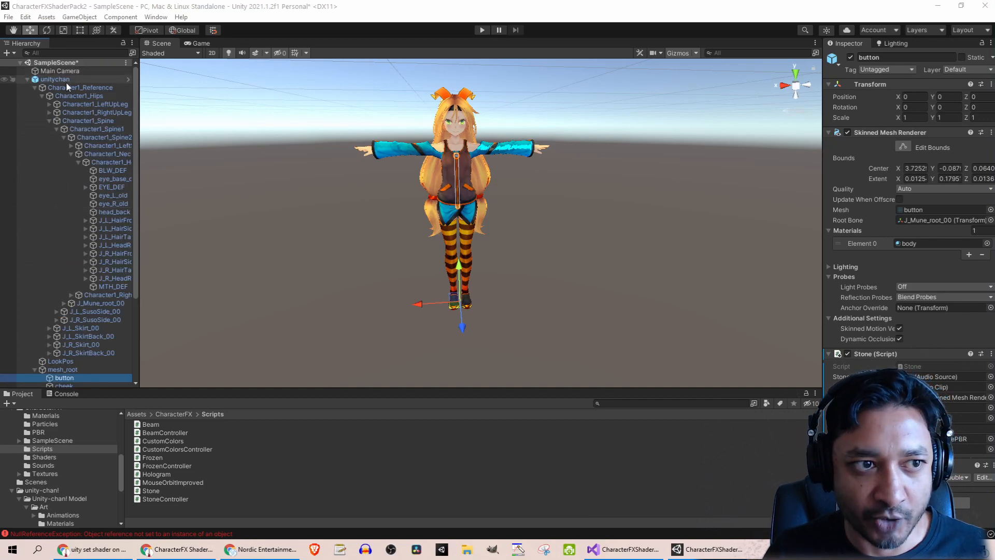
- Select unitychan and scroll to the Stone Controller's 17 Stoneable Objects
click(55, 79)
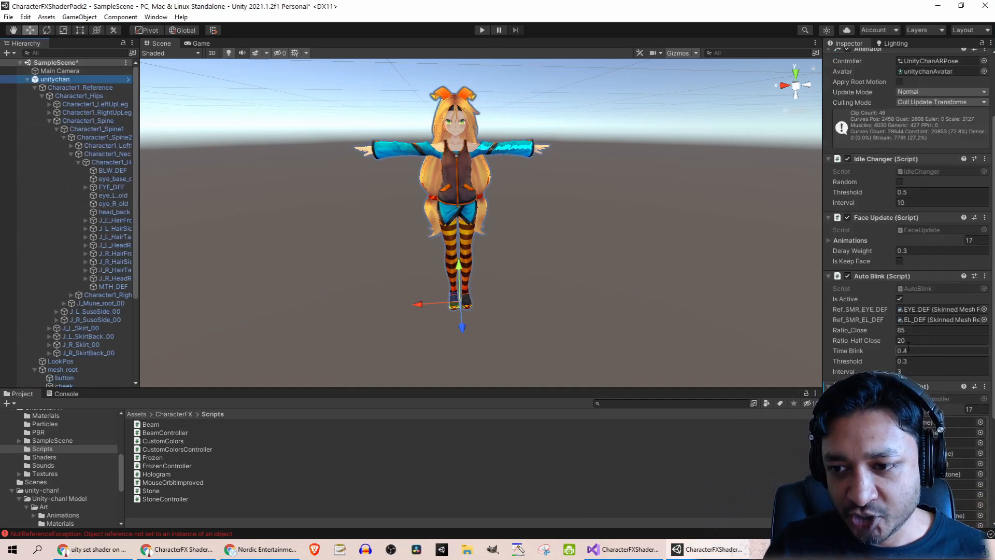
scroll(down, 3)
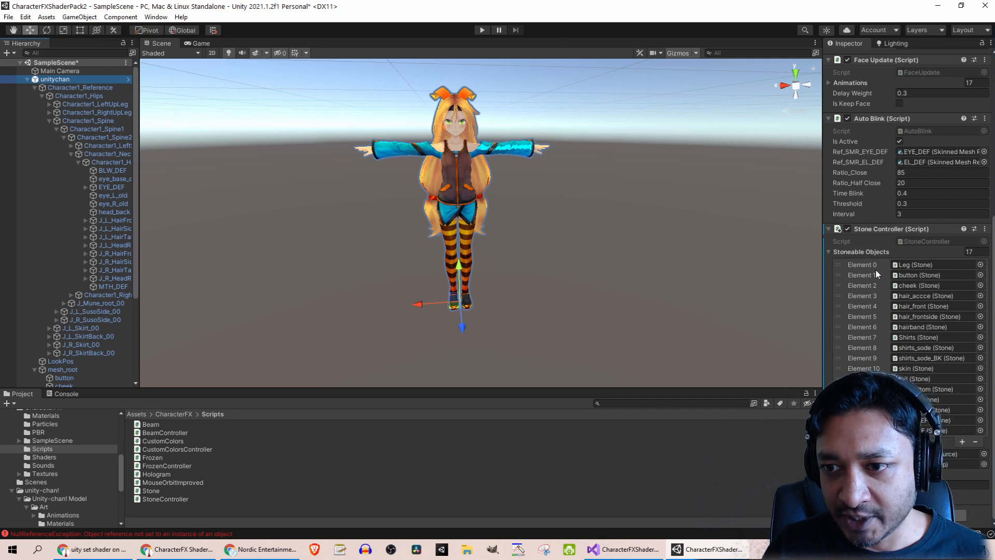
scroll(down, 3)
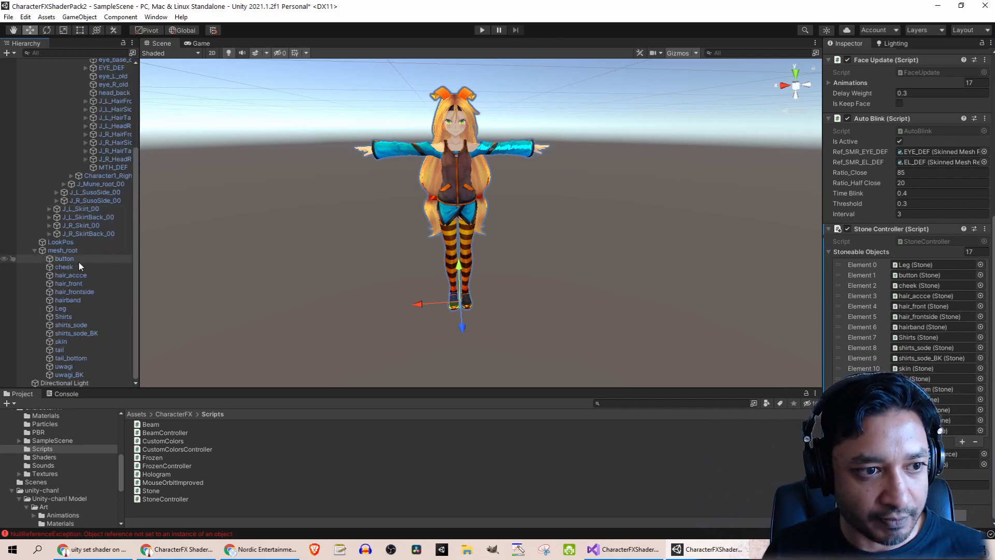
click(65, 258)
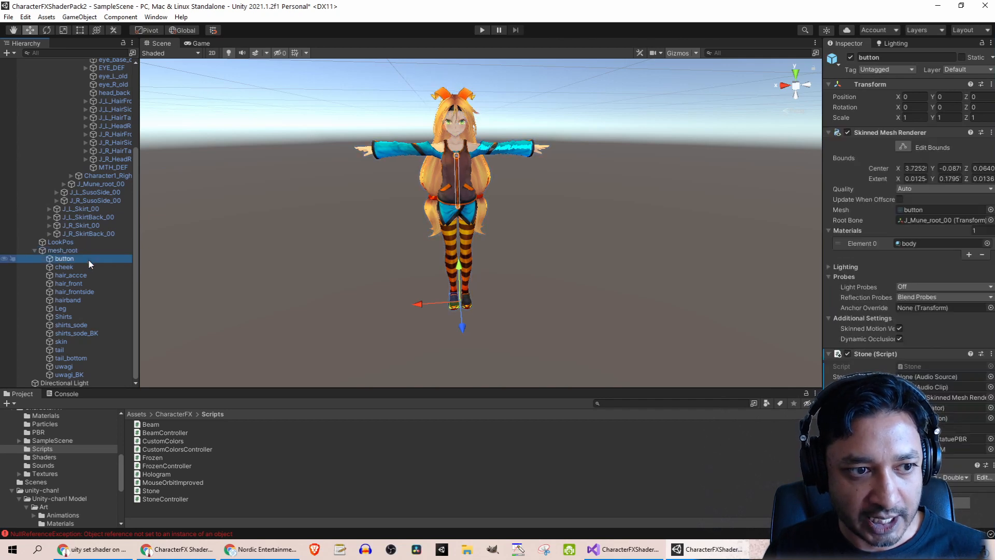
click(75, 292)
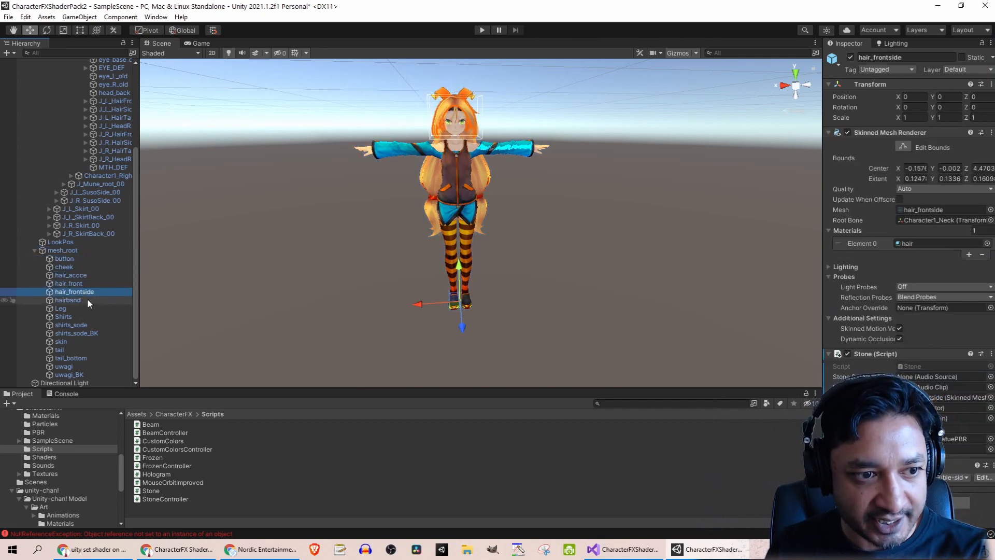
click(64, 365)
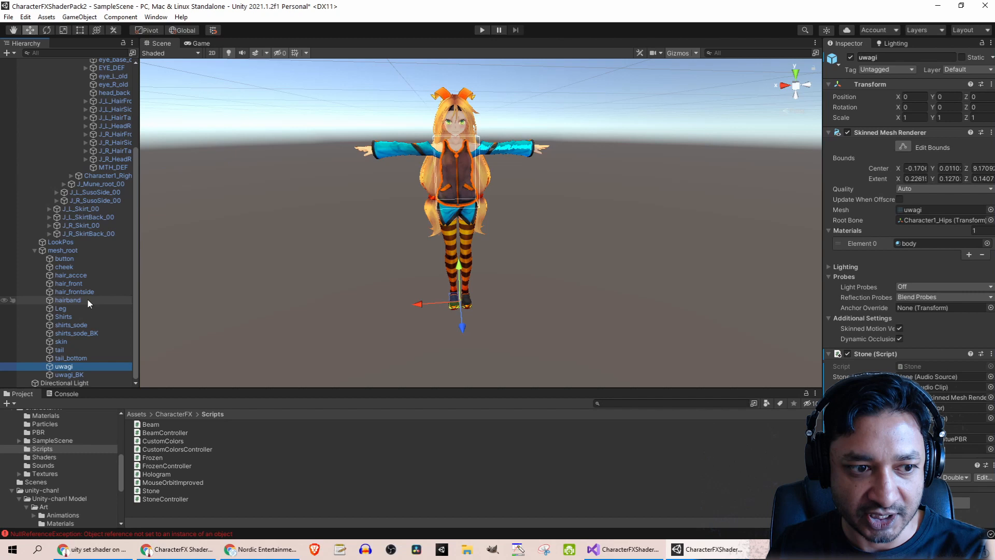
click(63, 258)
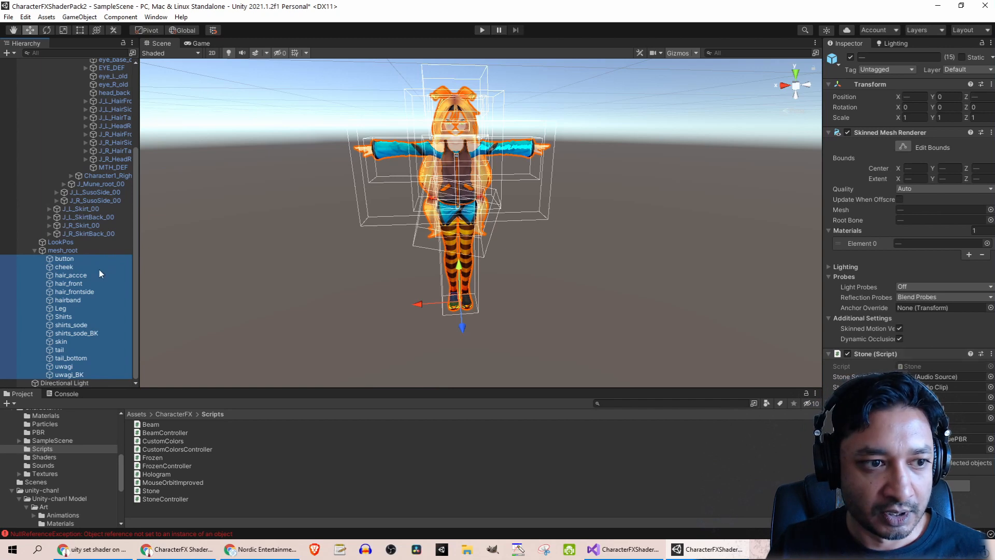
click(63, 258)
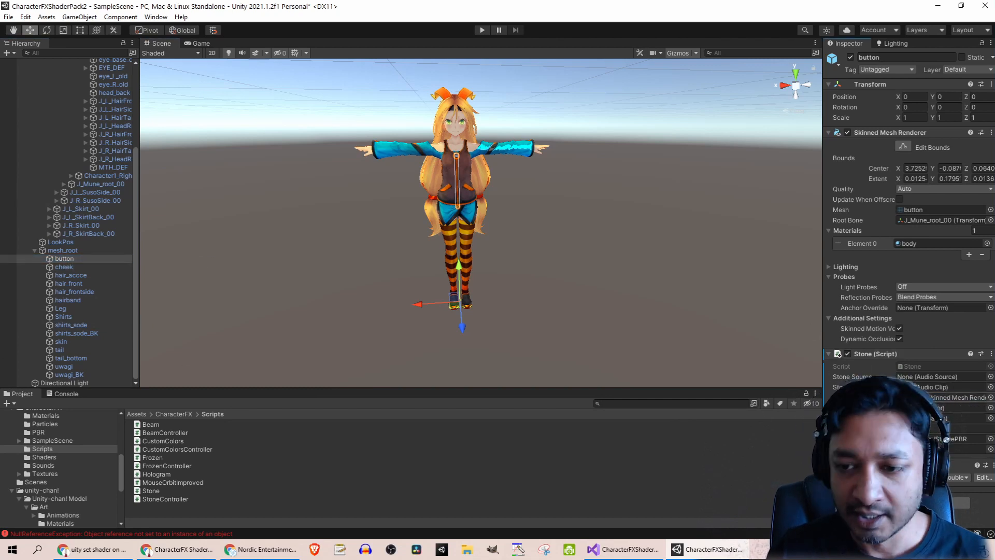
scroll(up, 3)
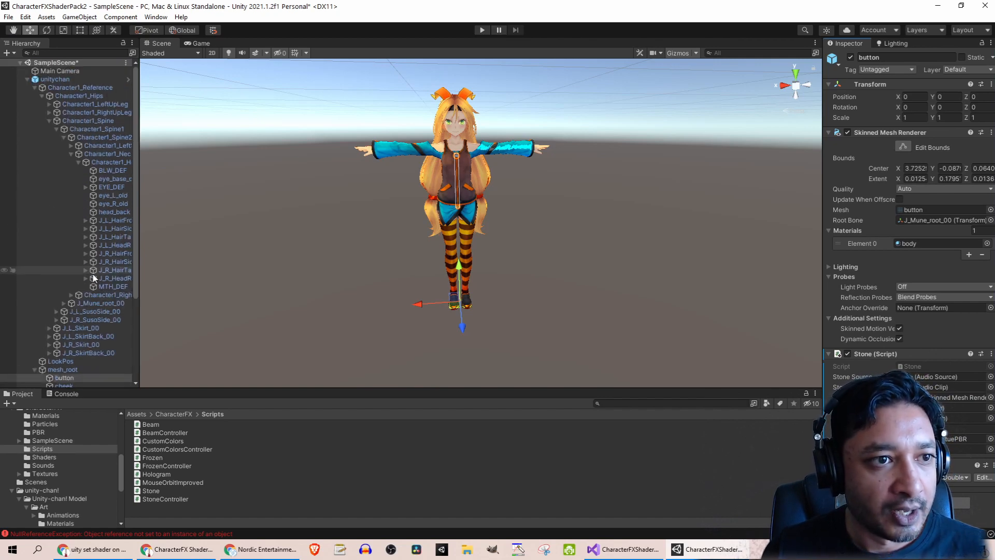
click(54, 78)
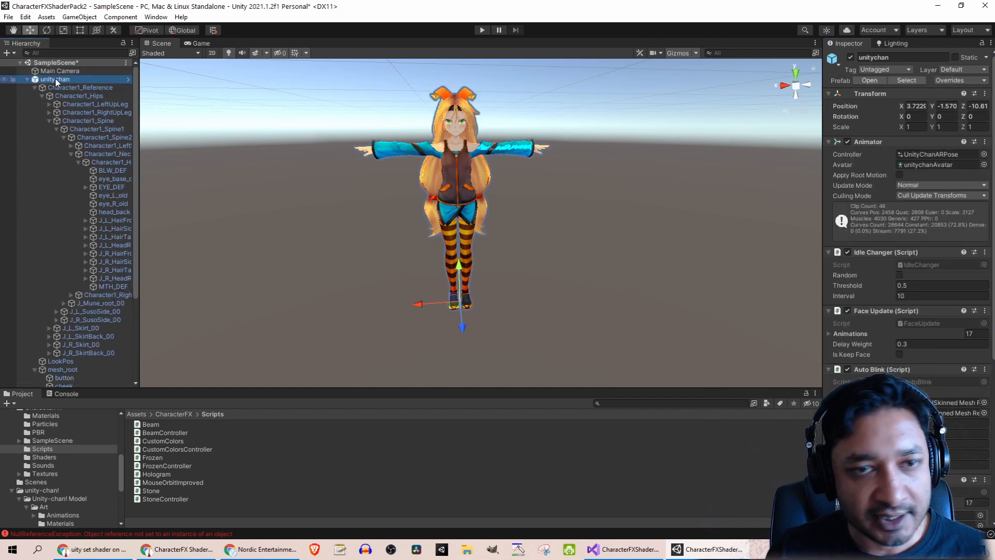
scroll(down, 3)
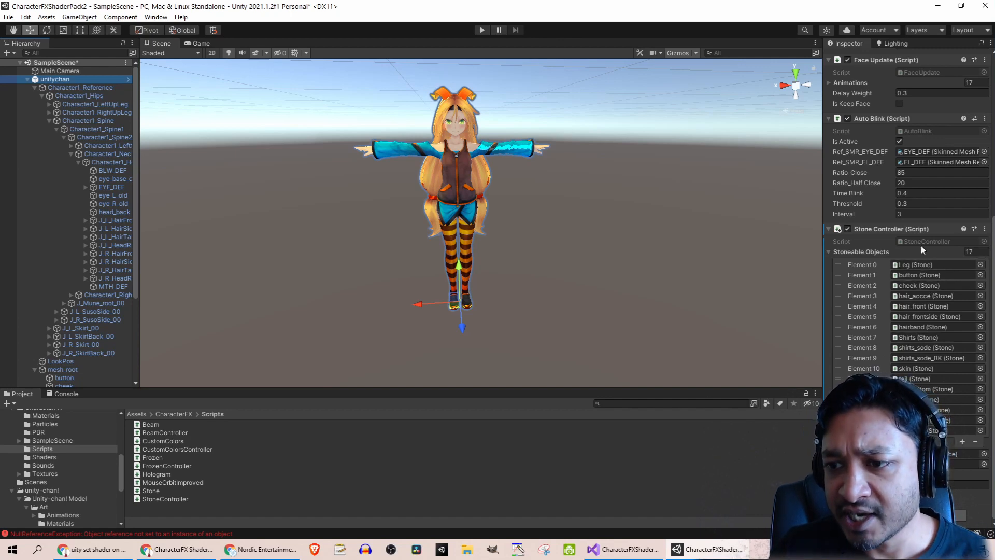
mouse_move(920, 246)
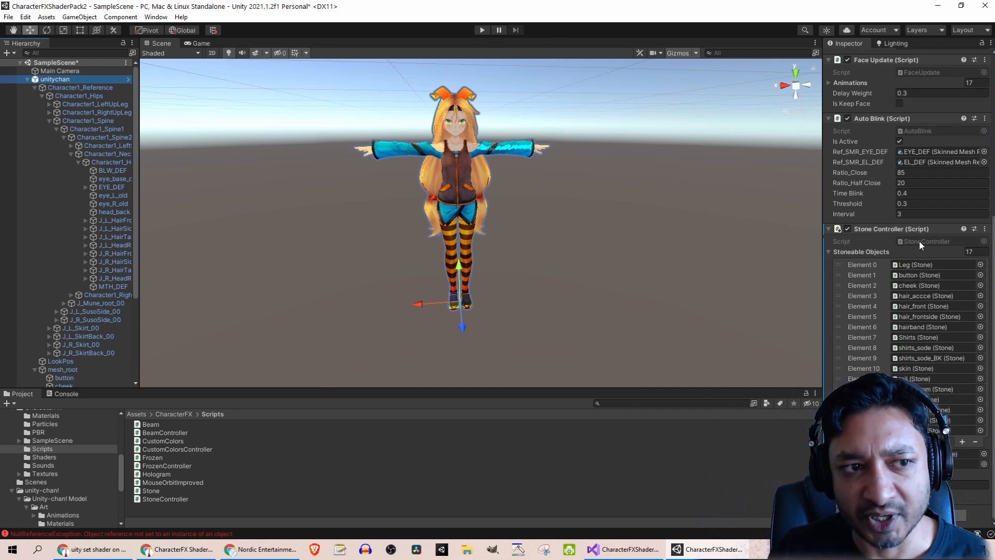
- Review StoneController.cs where Update calls TurnToStone on mouse click over every stoneable object
click(621, 550)
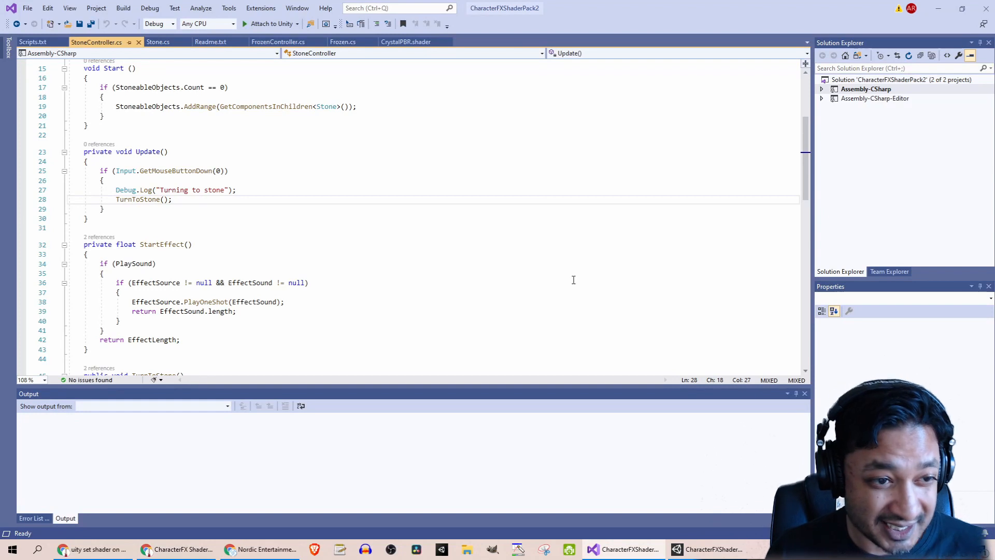
scroll(up, 3)
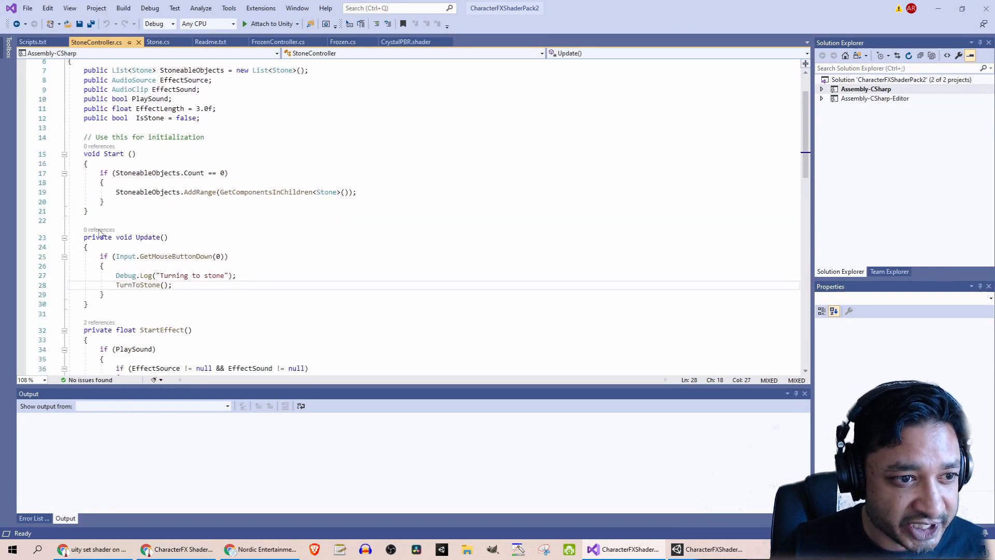
click(102, 266)
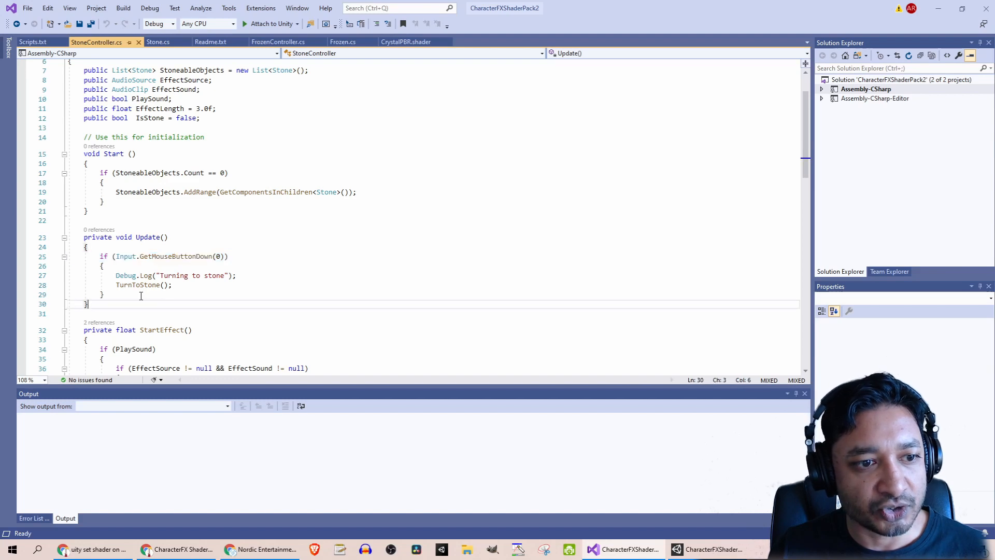
scroll(down, 3)
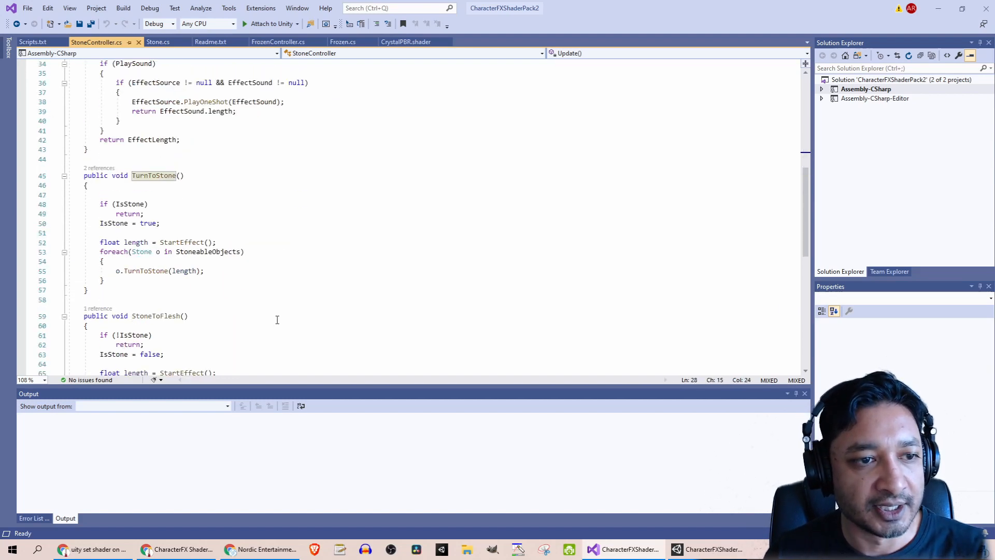
mouse_move(414, 340)
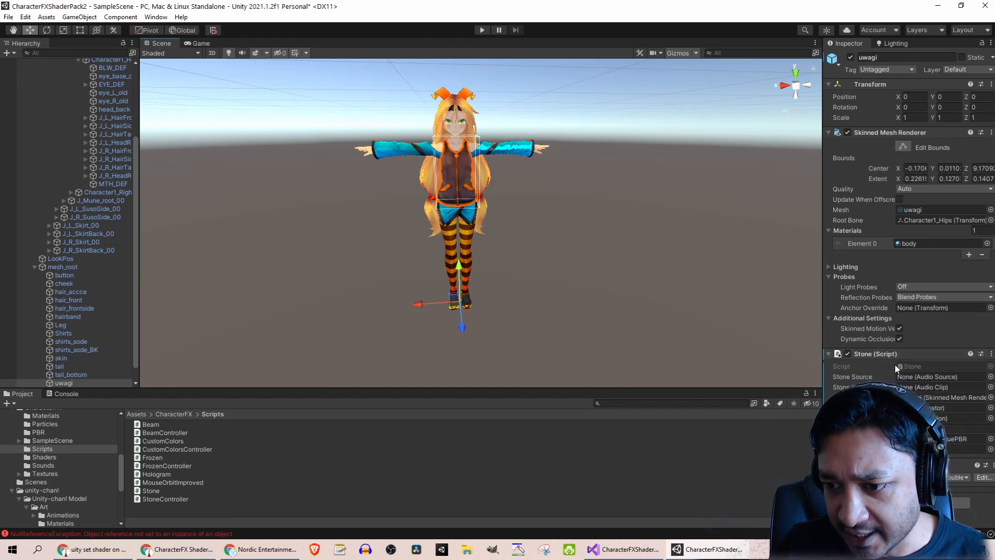
- Switch the selected Unity-chan materials to the Character/StatuePBR shader to preview the stone look
click(60, 308)
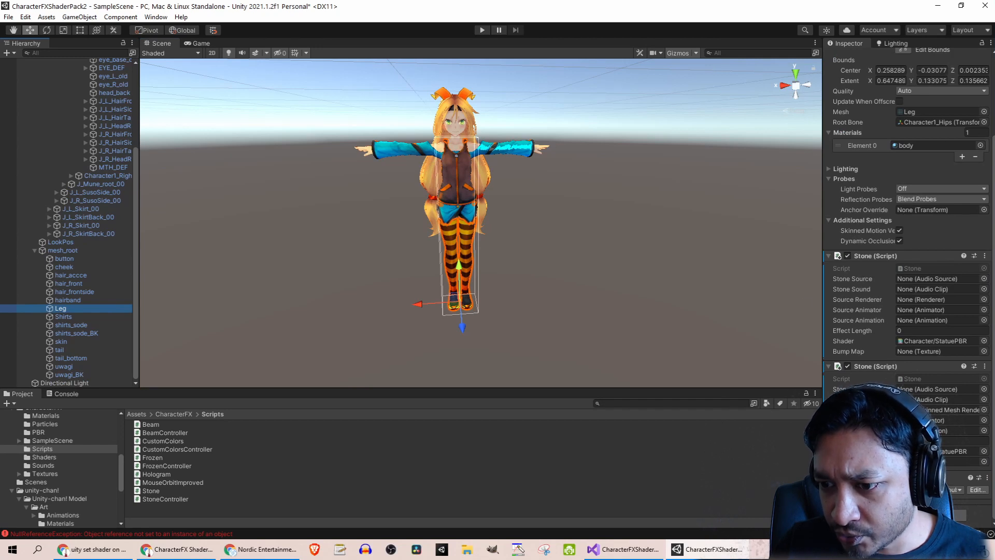
scroll(up, 3)
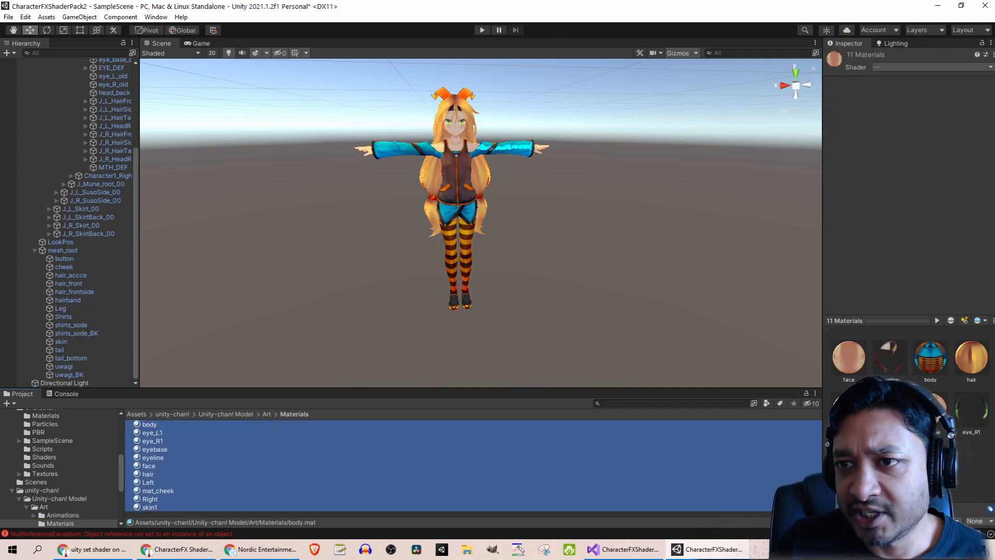
click(926, 67)
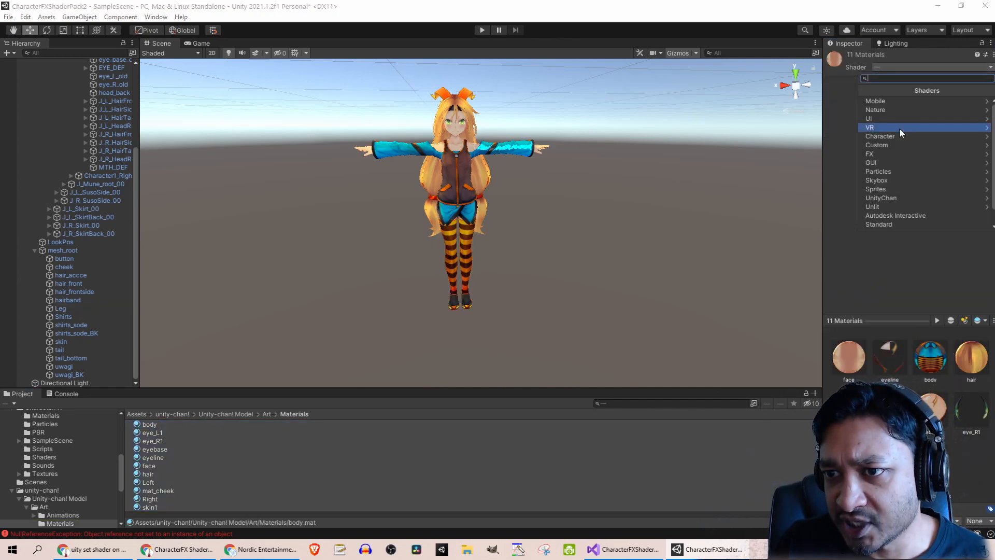
click(881, 136)
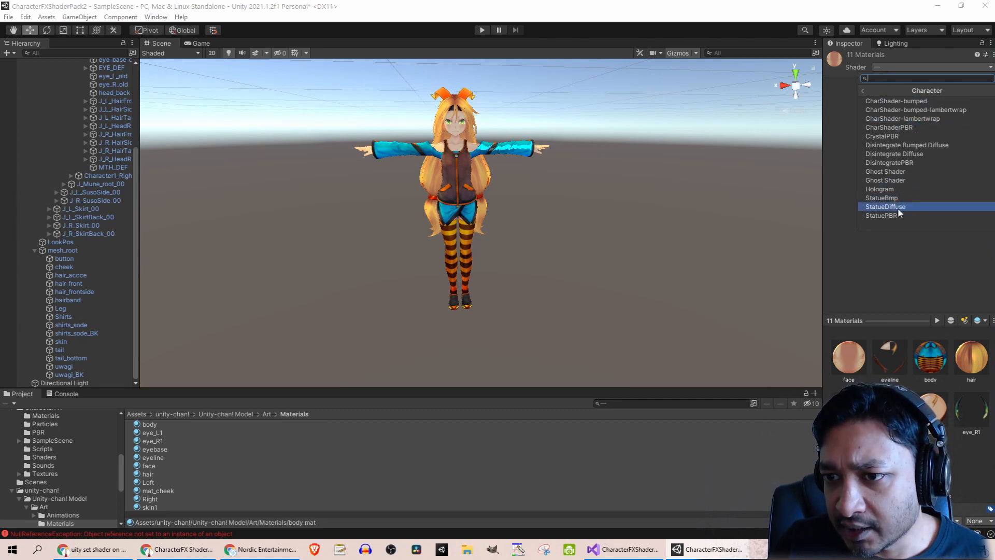
click(884, 206)
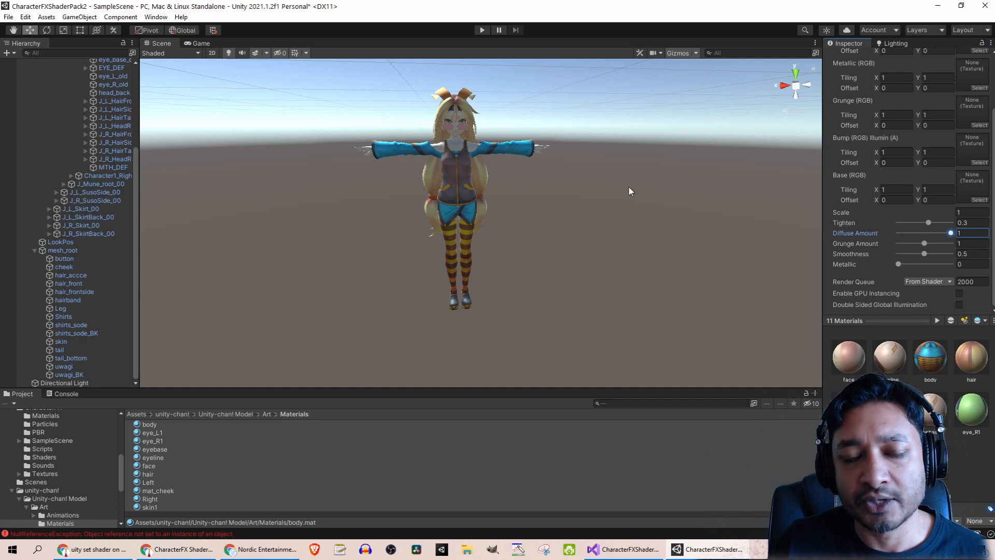
mouse_move(423, 158)
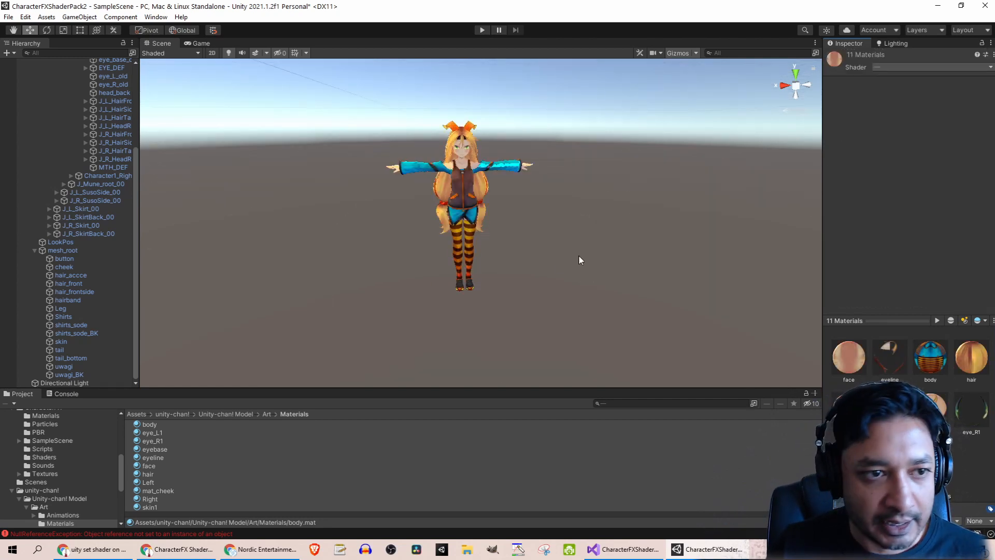
click(63, 258)
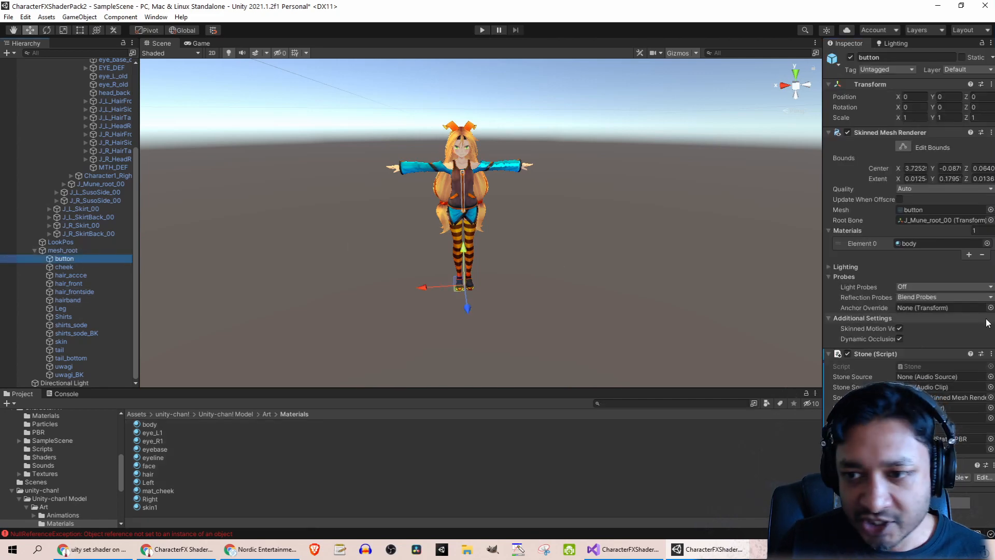
click(622, 549)
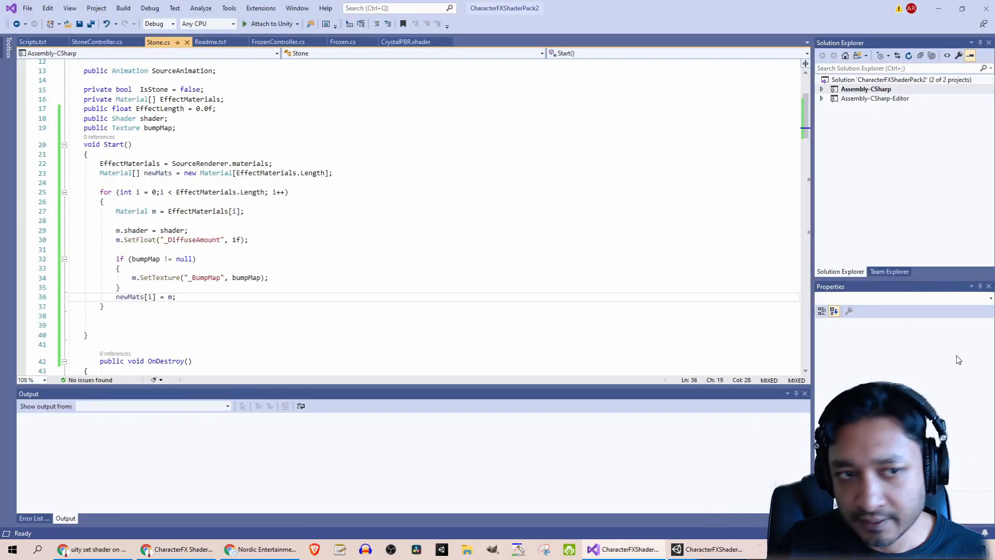
scroll(up, 3)
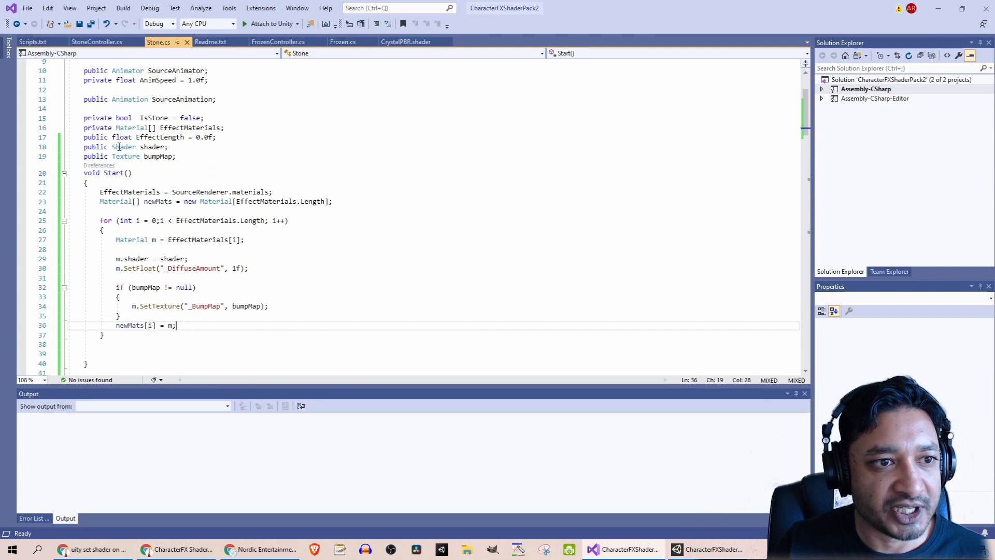
click(155, 156)
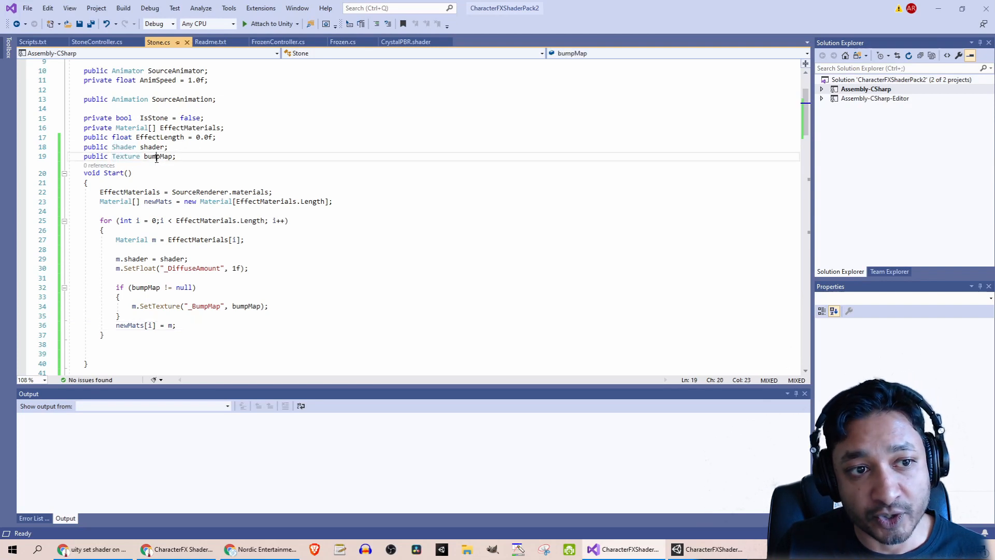
double_click(159, 157)
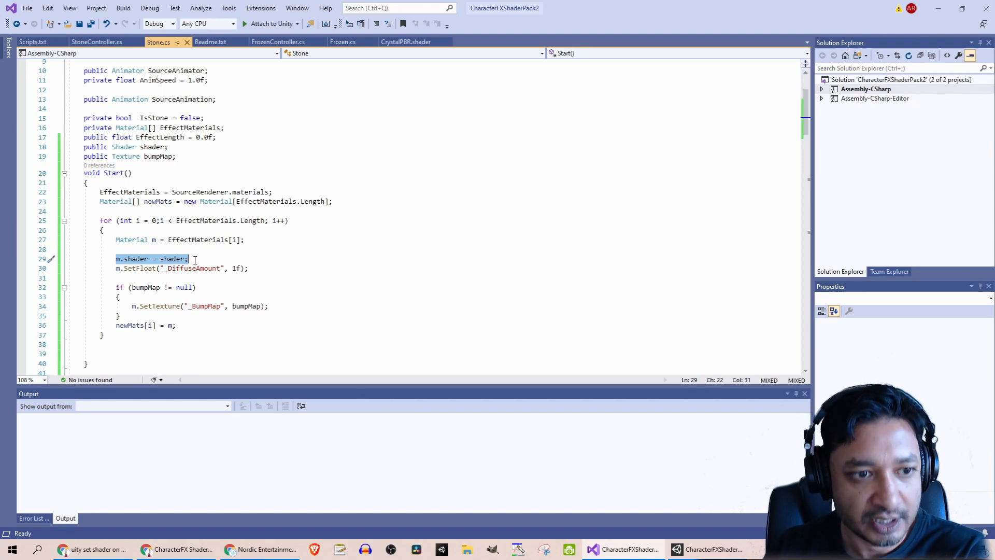
mouse_move(163, 157)
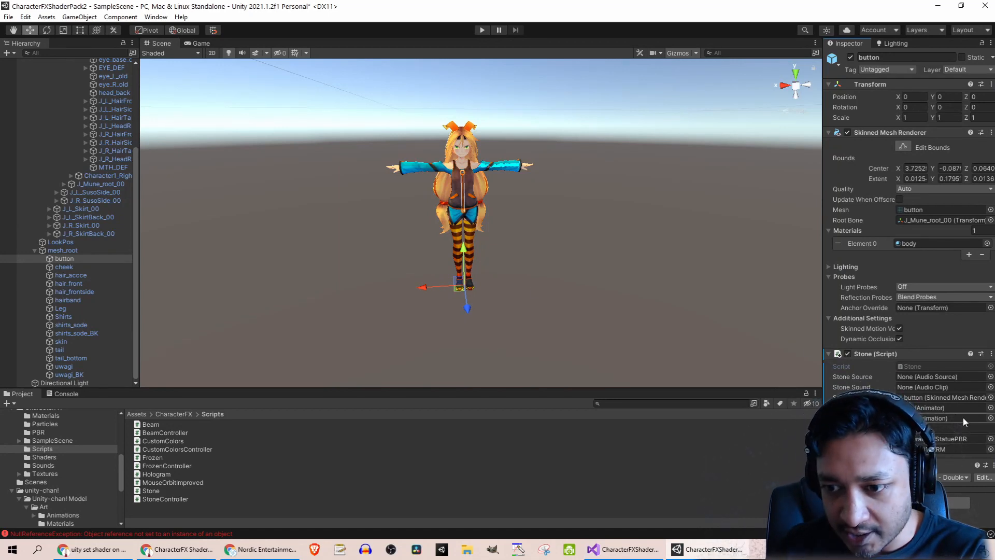
mouse_move(576, 434)
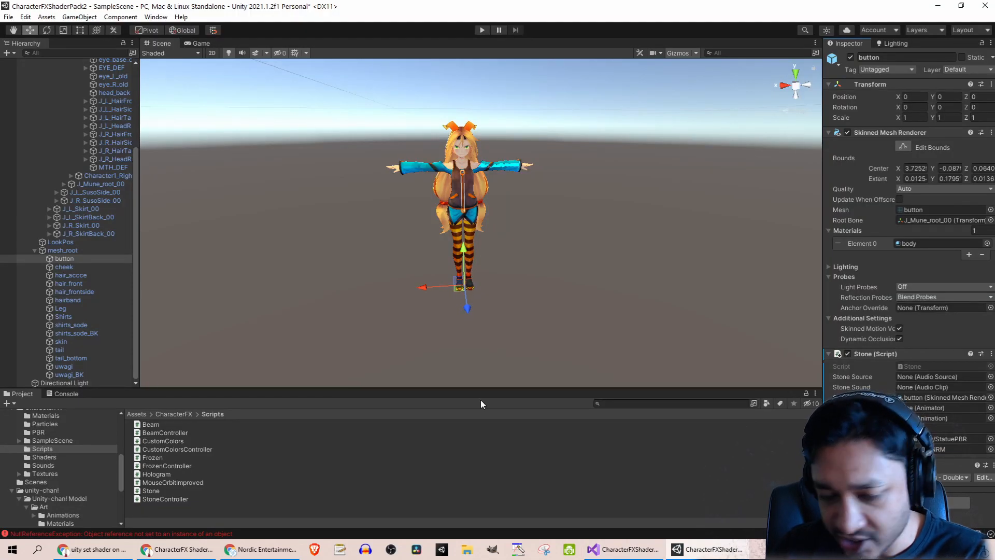
- Browse into the CharacterFX/PBR folder holding the StatuePBR shader
click(158, 448)
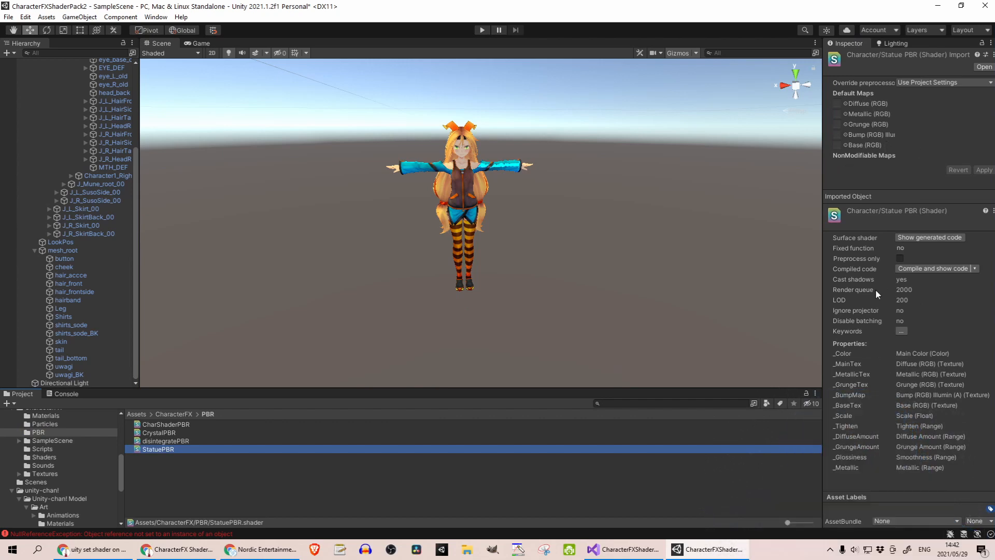
mouse_move(861, 400)
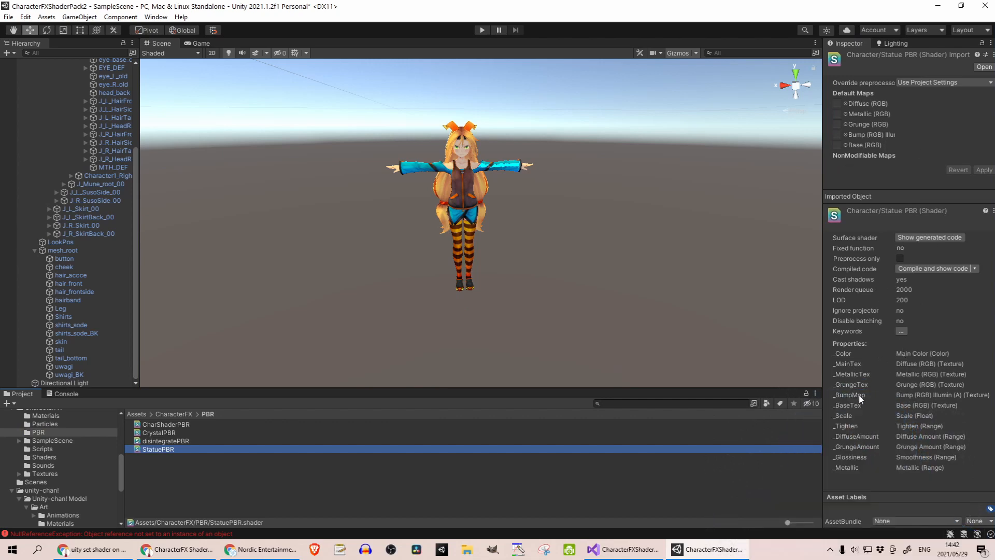
mouse_move(846, 449)
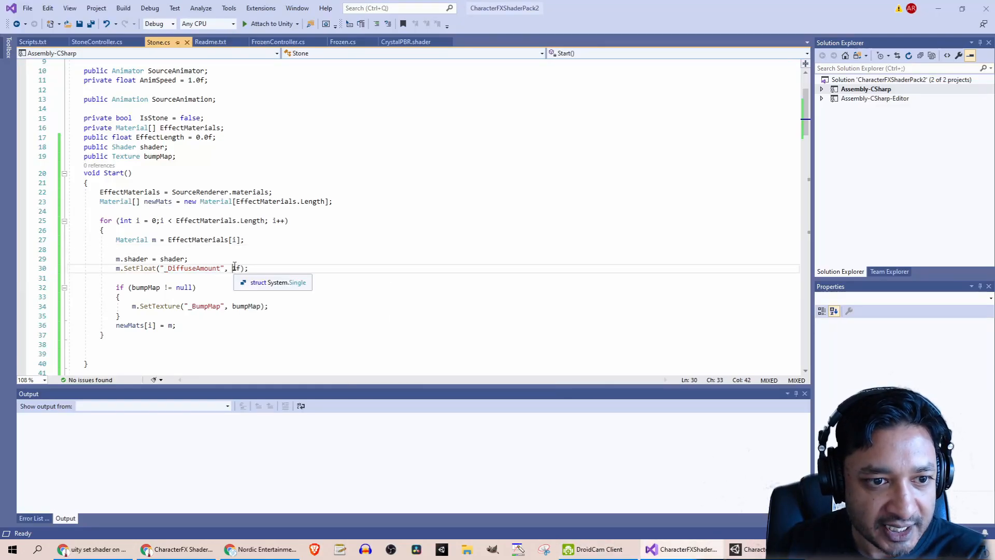
mouse_move(202, 240)
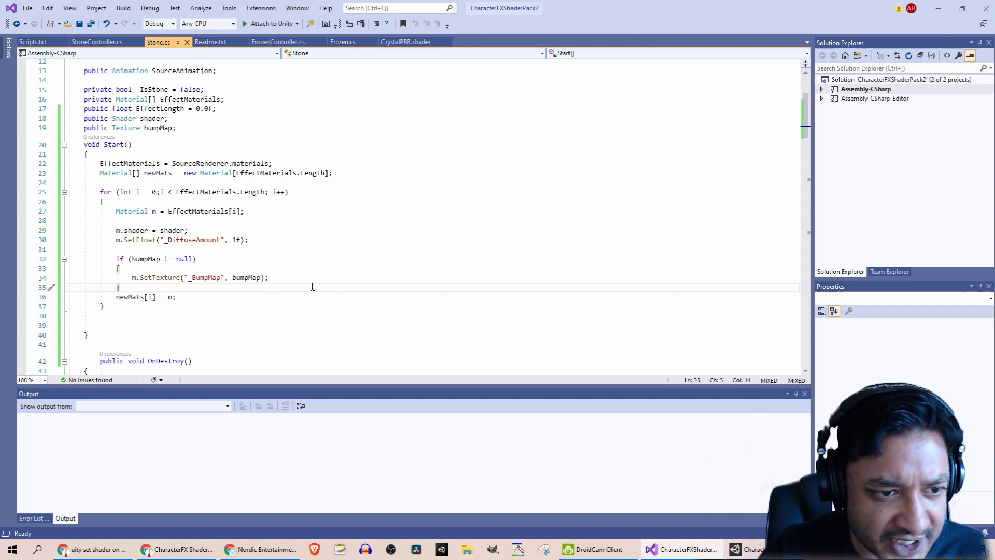
click(198, 278)
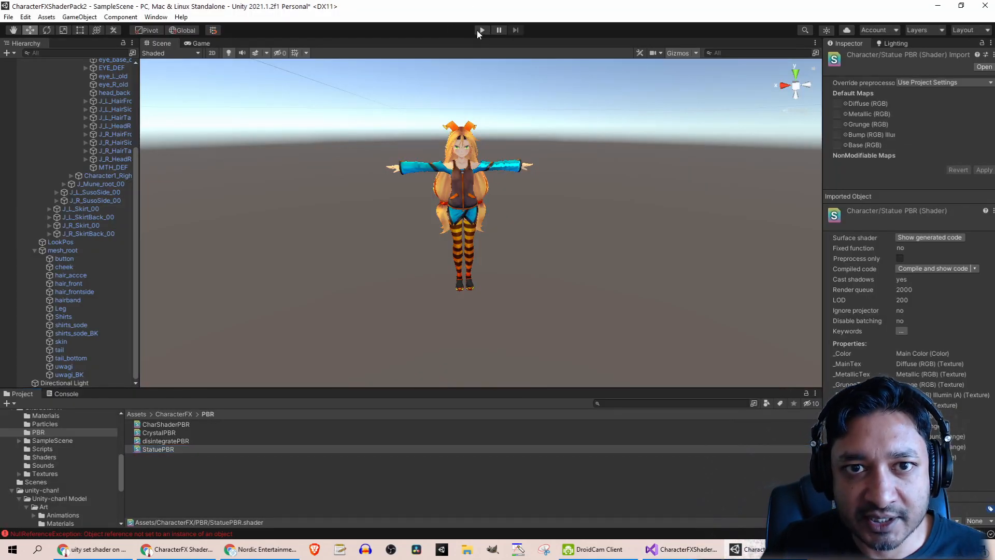
- Enter Play mode, click Unity-chan to petrify her, and view the grey statue in Scene view
click(480, 30)
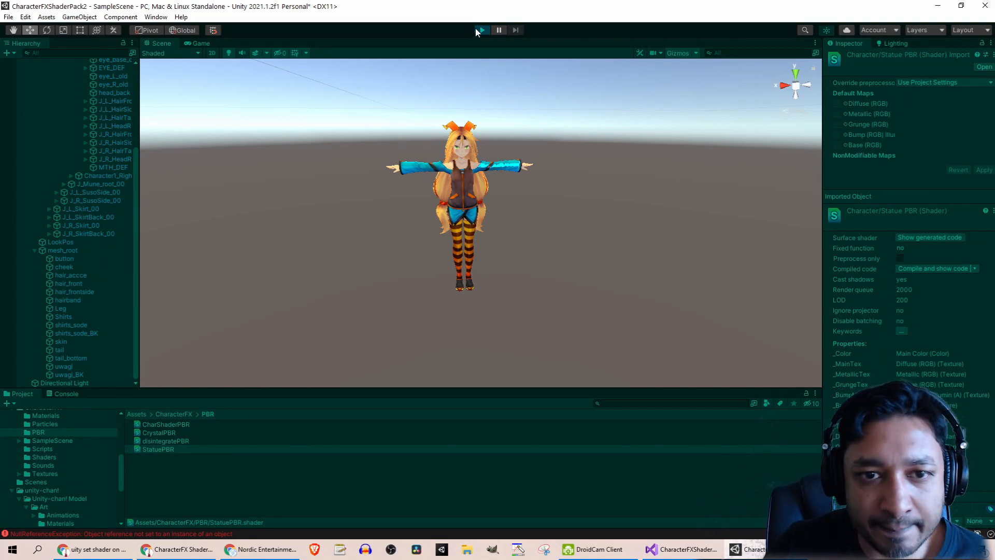
click(480, 30)
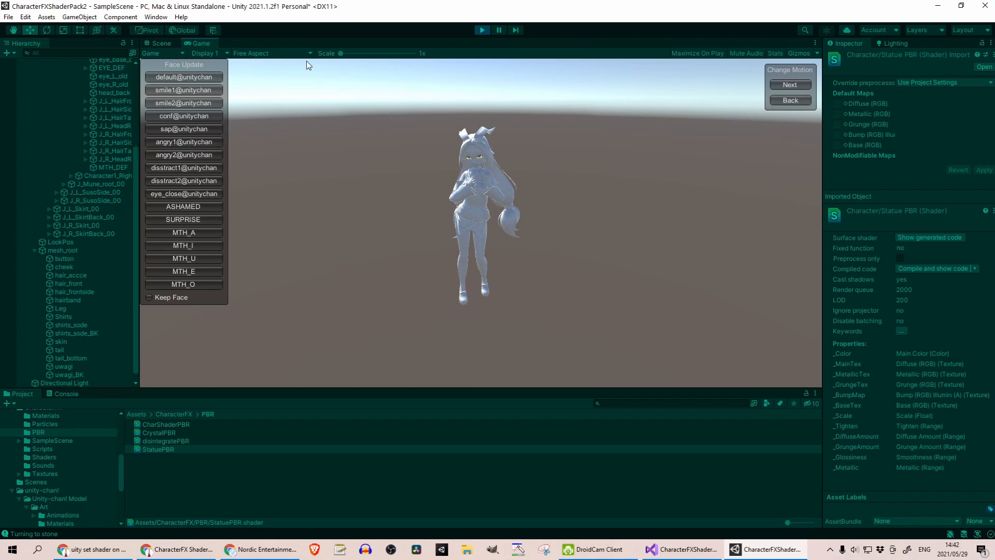
click(160, 44)
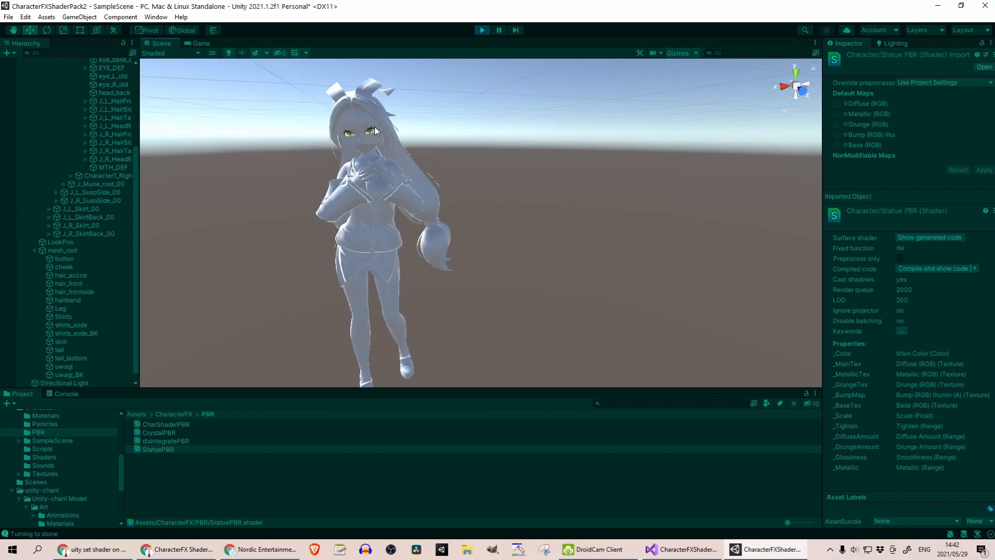
mouse_move(369, 150)
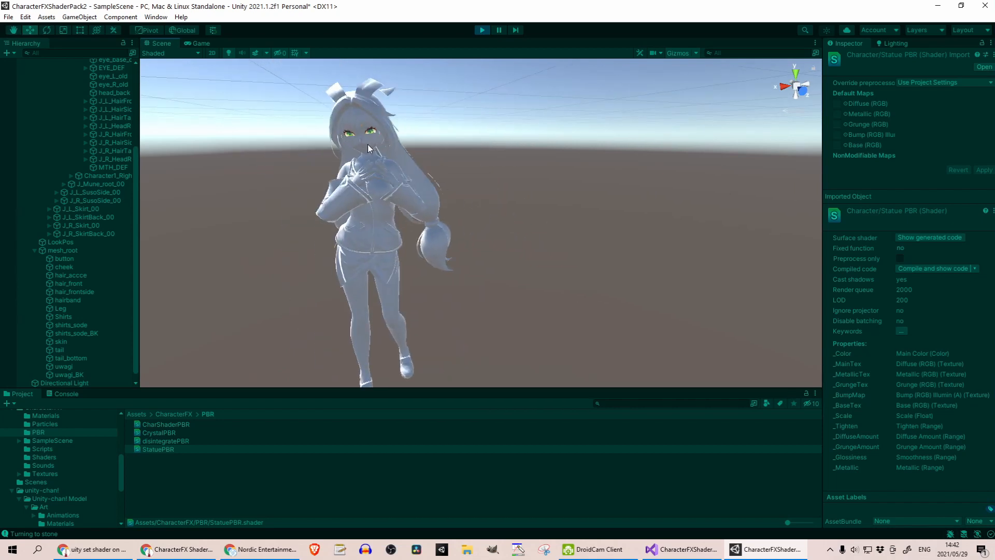
mouse_move(465, 193)
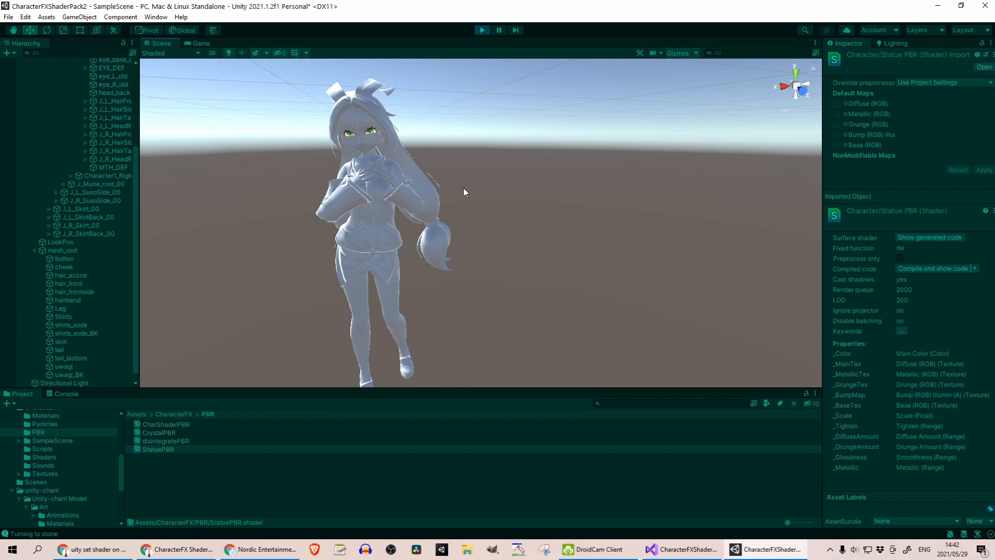